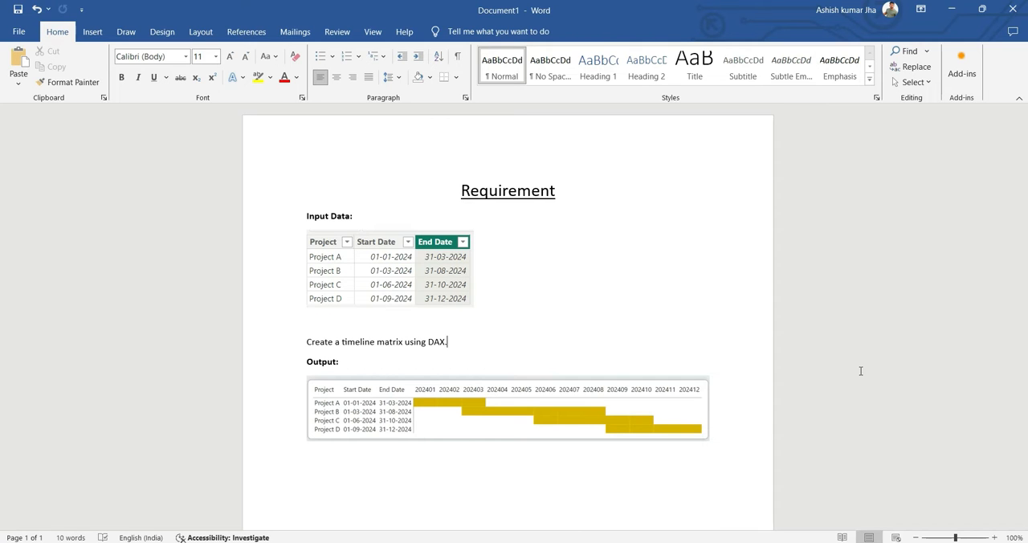
pyautogui.moveTo(611, 231)
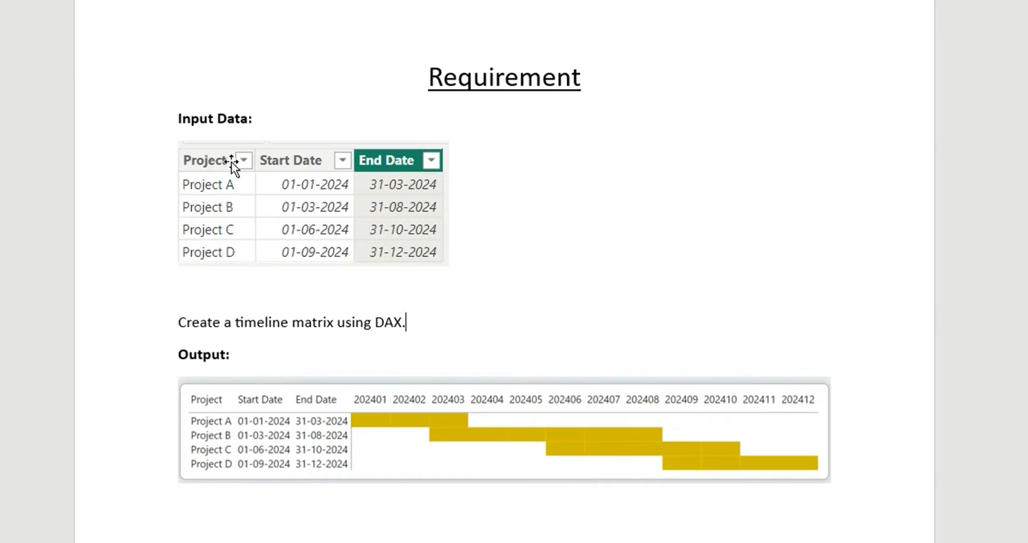
pyautogui.moveTo(228, 132)
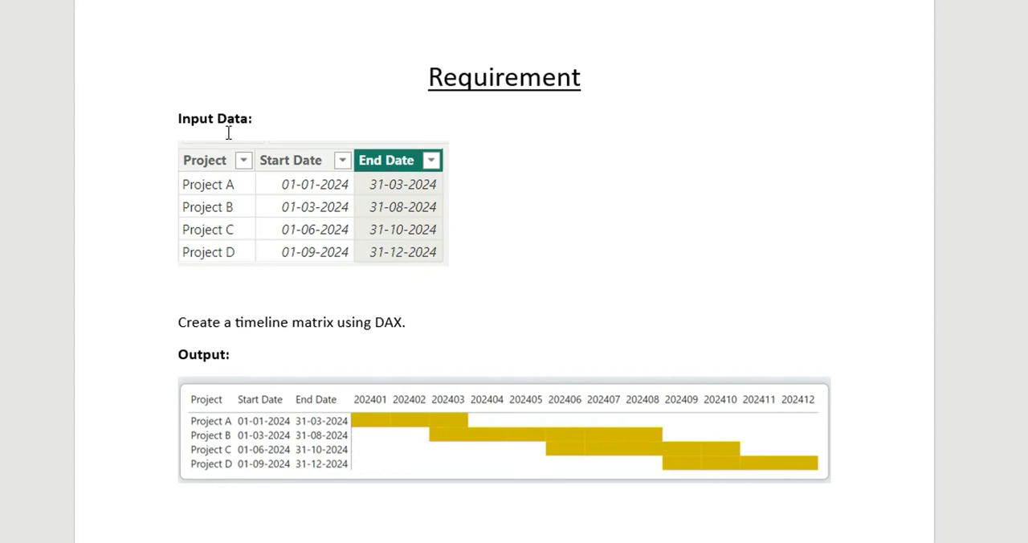
pyautogui.moveTo(389, 190)
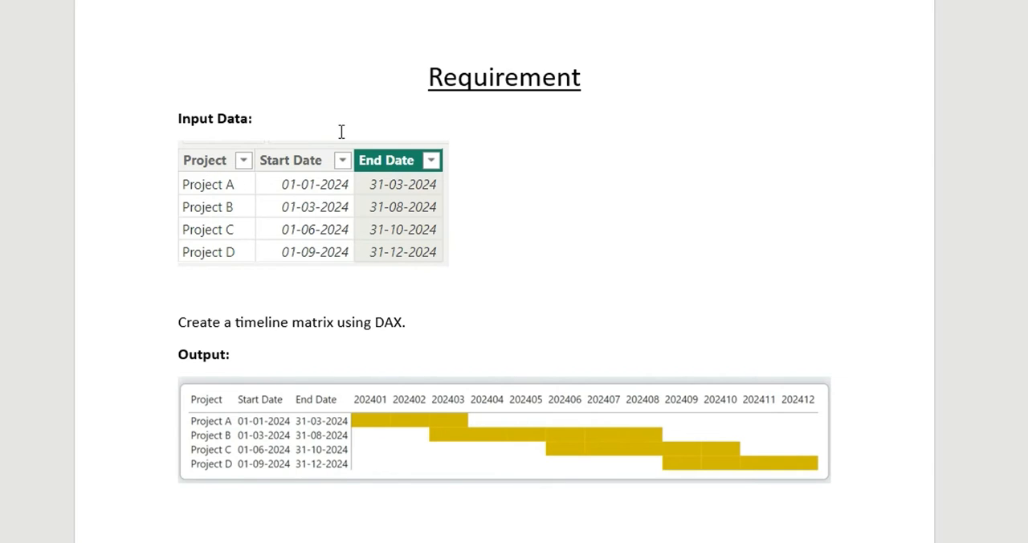
pyautogui.moveTo(421, 260)
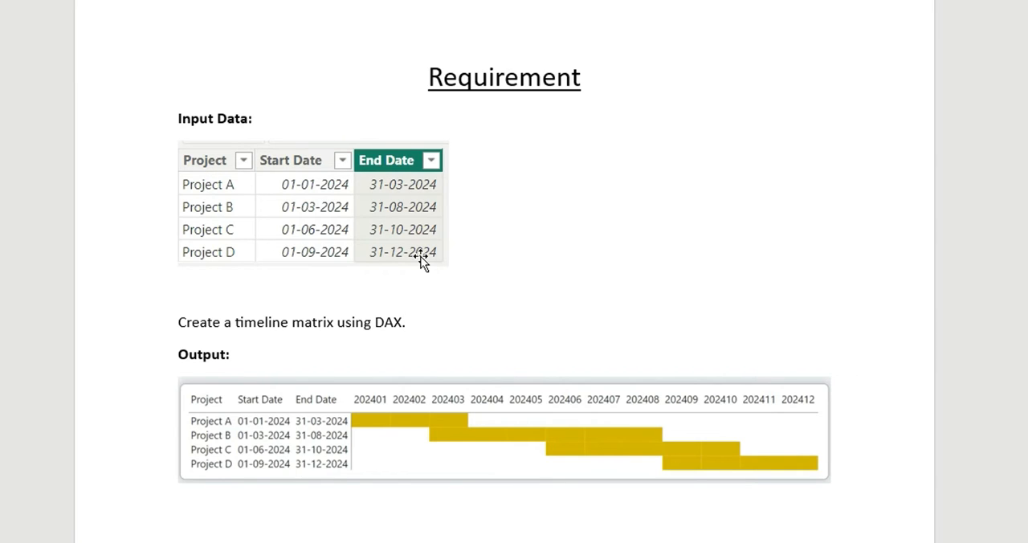
pyautogui.moveTo(204, 313)
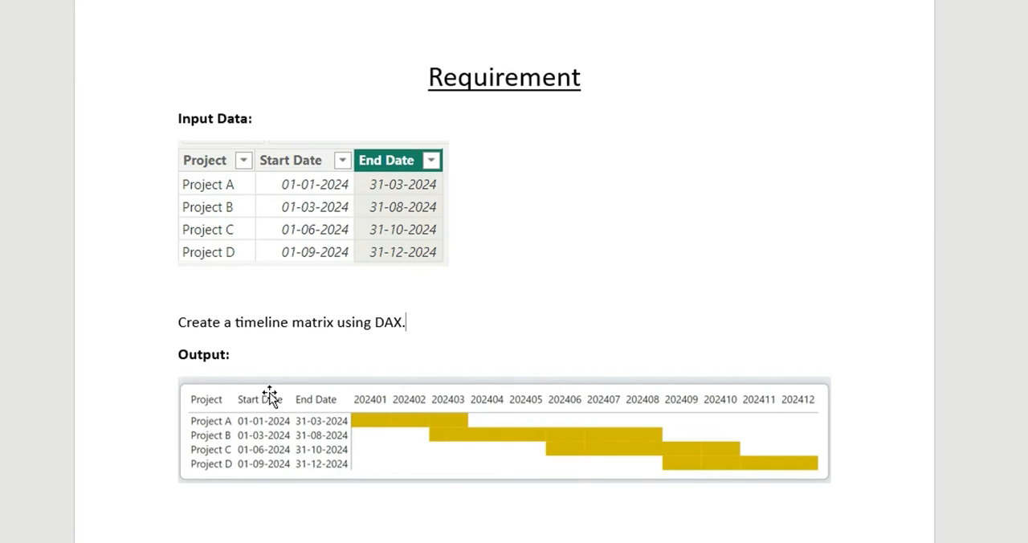
pyautogui.moveTo(299, 411)
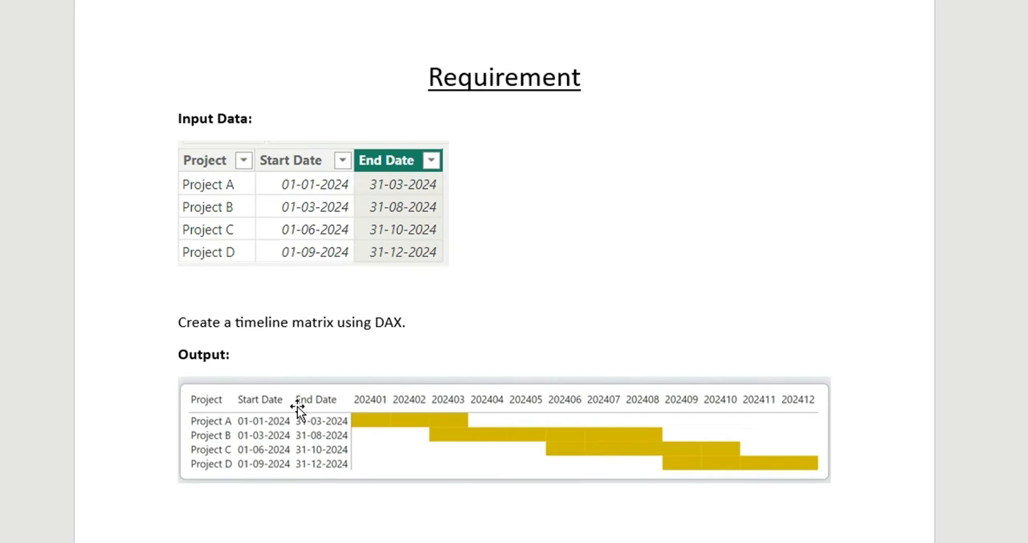
pyautogui.moveTo(350, 426)
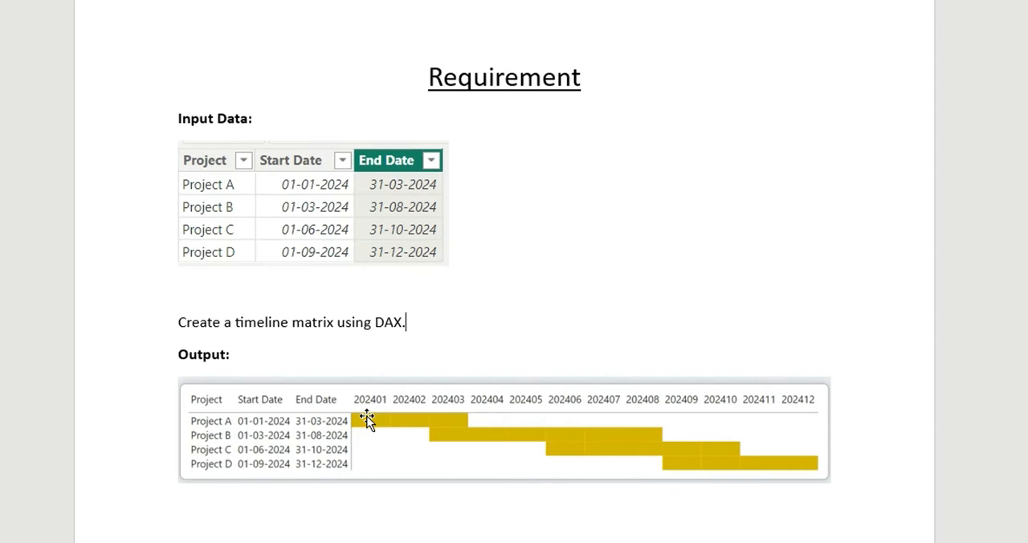
pyautogui.moveTo(257, 426)
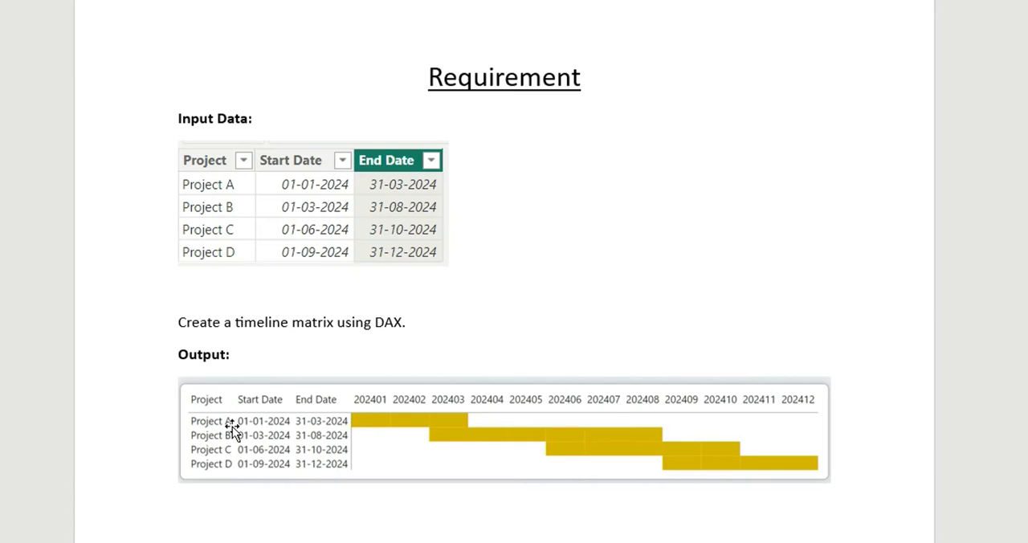
pyautogui.moveTo(329, 443)
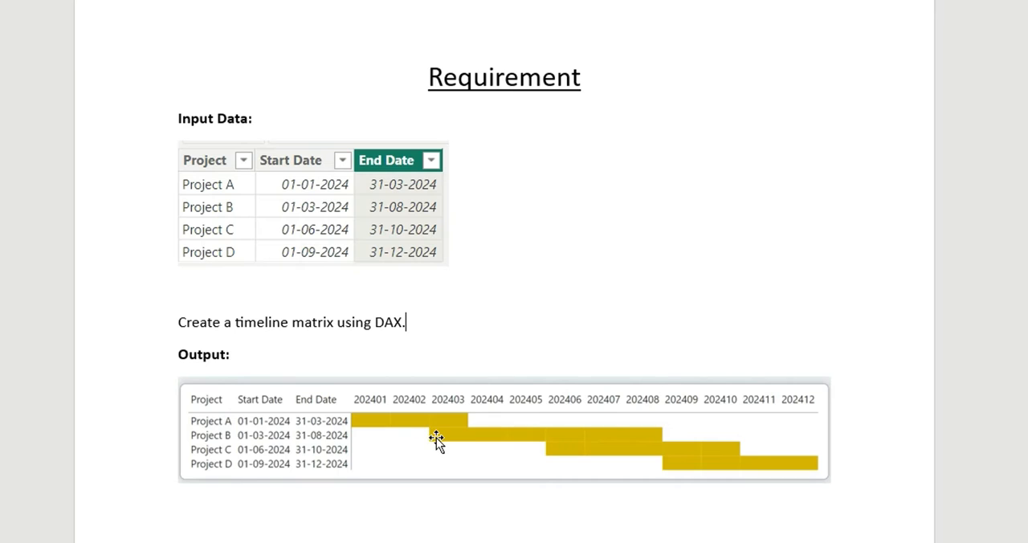
pyautogui.moveTo(482, 442)
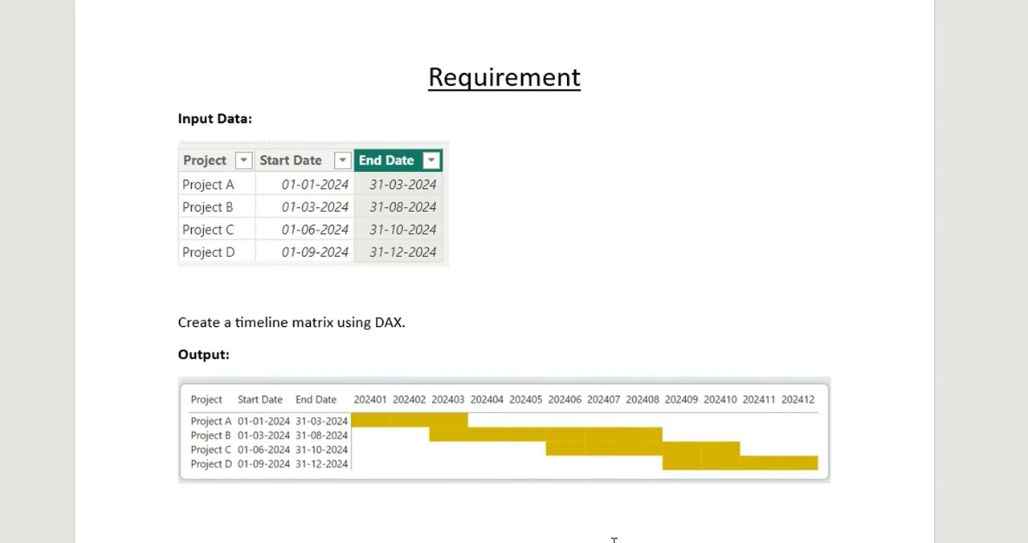
# Select the Projects table to view its Project, Start Date and End Date rows.
pyautogui.click(405, 321)
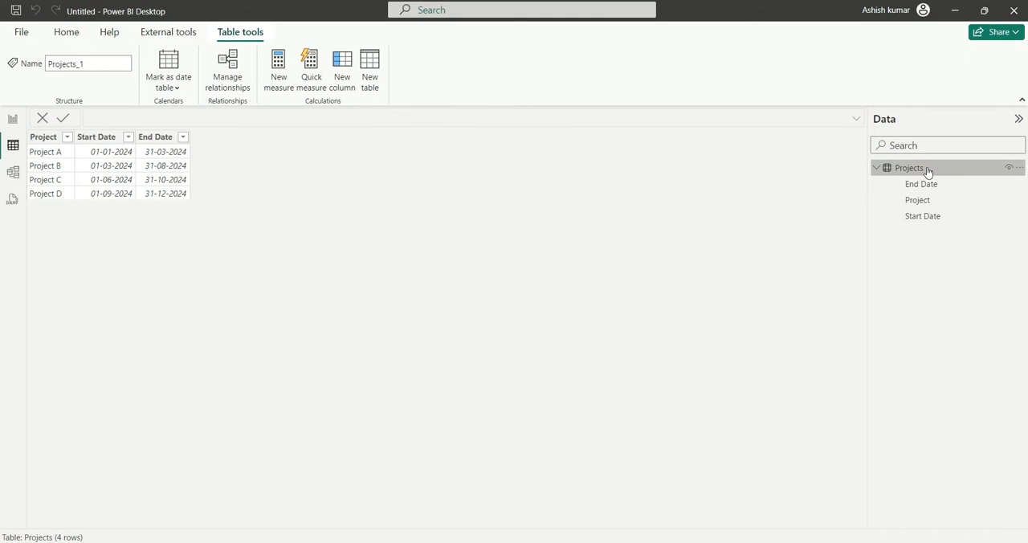
pyautogui.moveTo(93, 185)
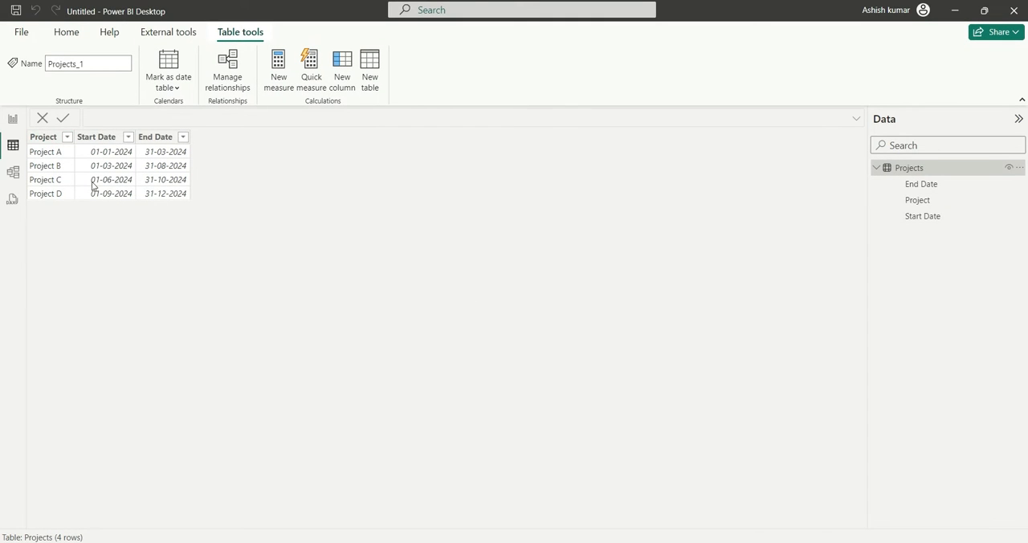
pyautogui.moveTo(254, 328)
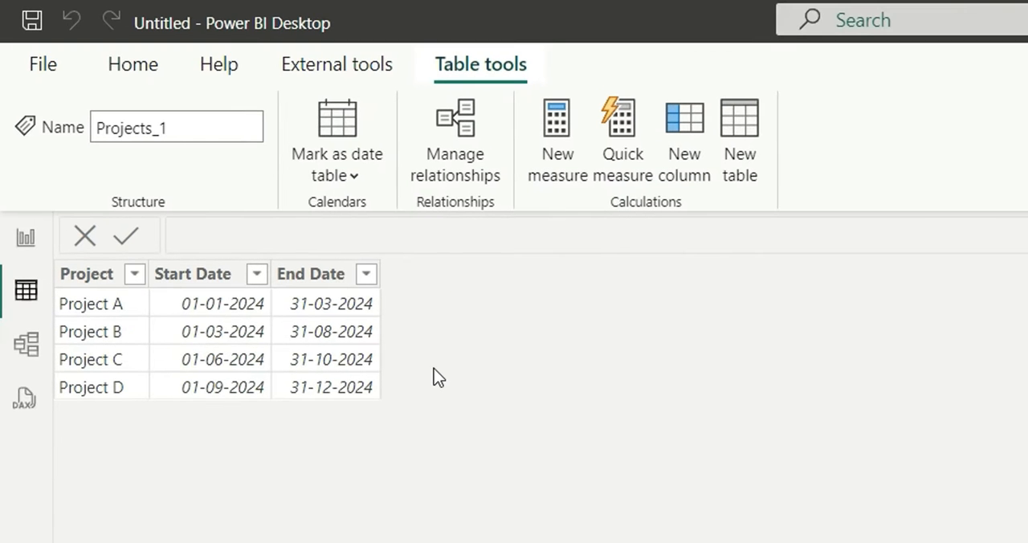
pyautogui.moveTo(357, 336)
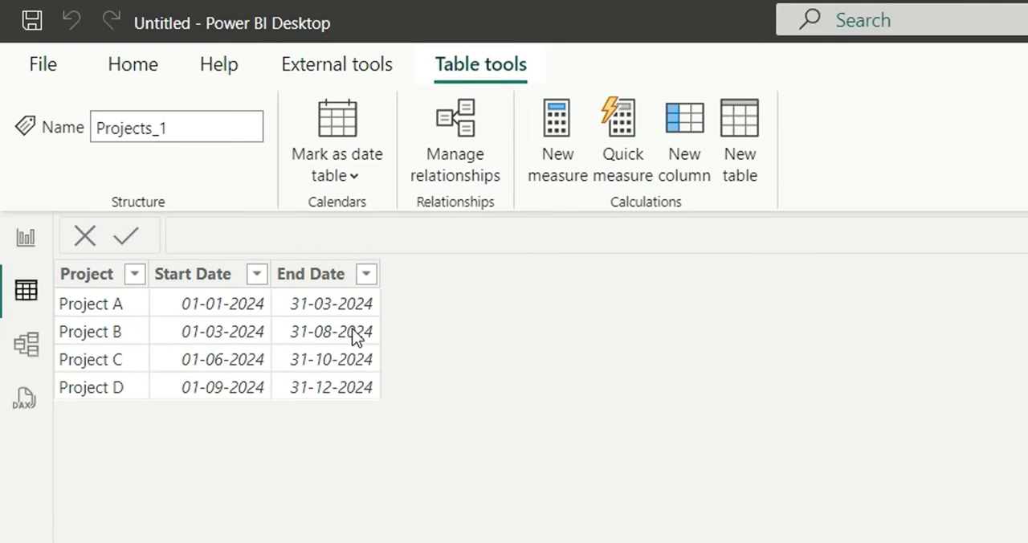
pyautogui.moveTo(384, 328)
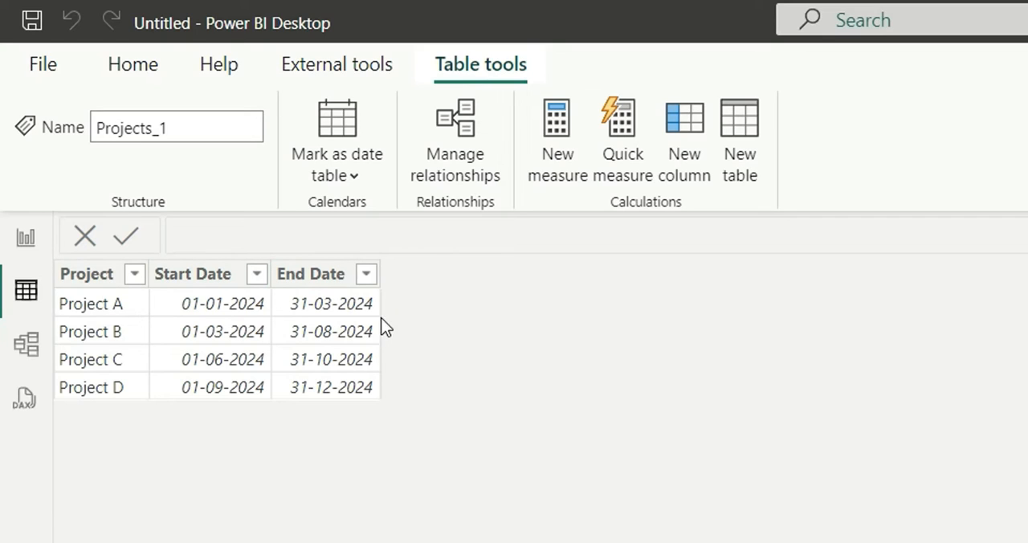
pyautogui.moveTo(209, 304)
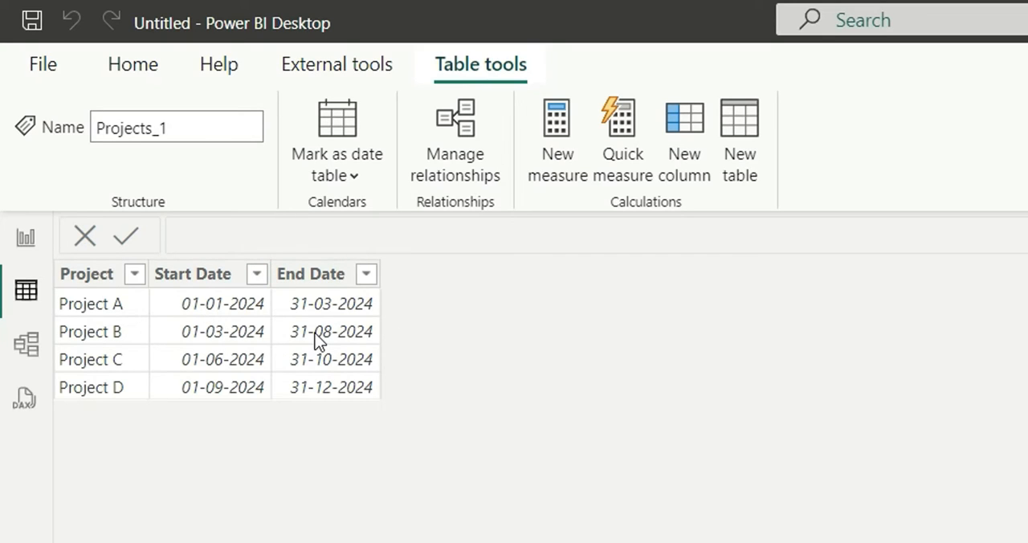
pyautogui.moveTo(739, 141)
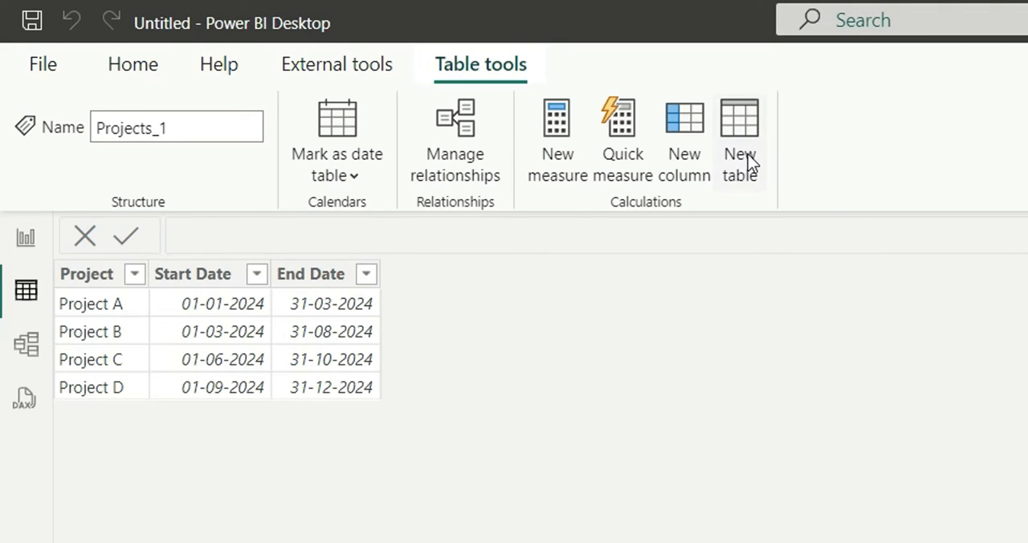
# Start a calculated table named New Project Table using GENERATE over Projects.
pyautogui.click(739, 137)
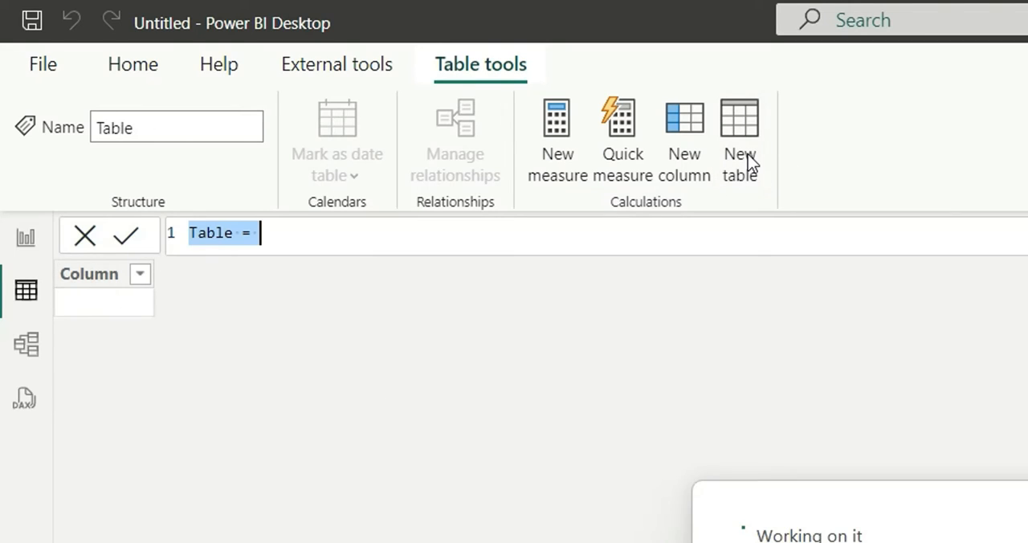
pyautogui.write('N')
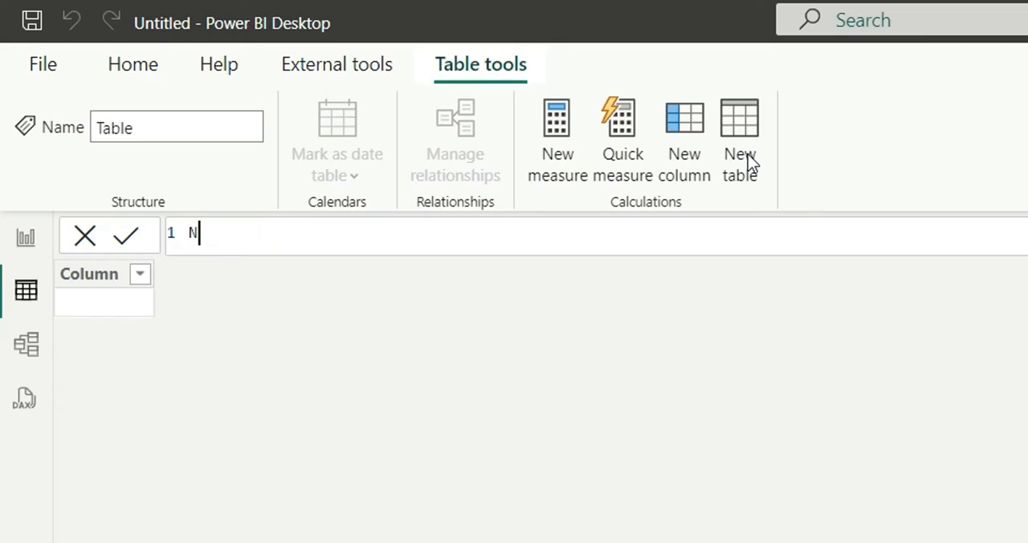
pyautogui.write('ew Pro')
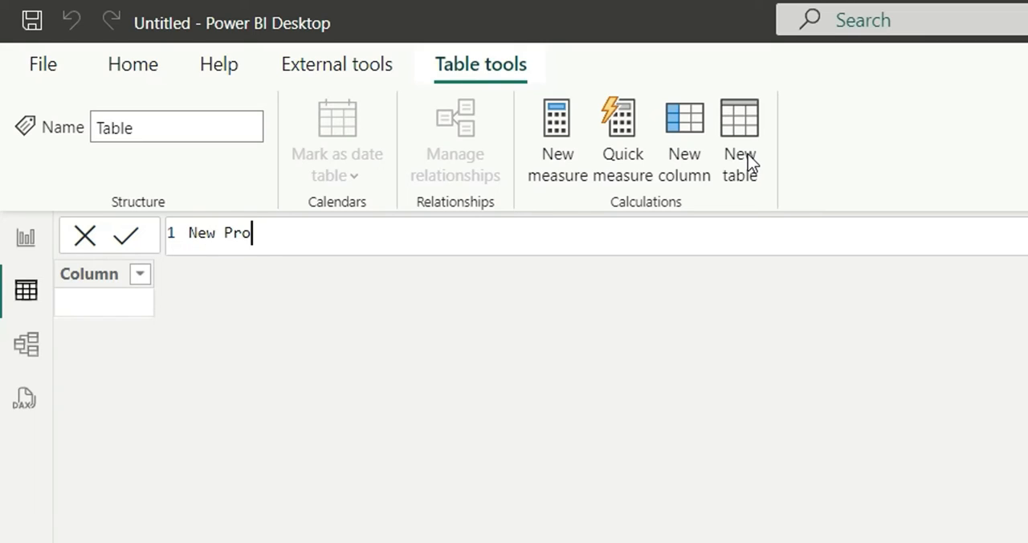
pyautogui.write('ject Table =')
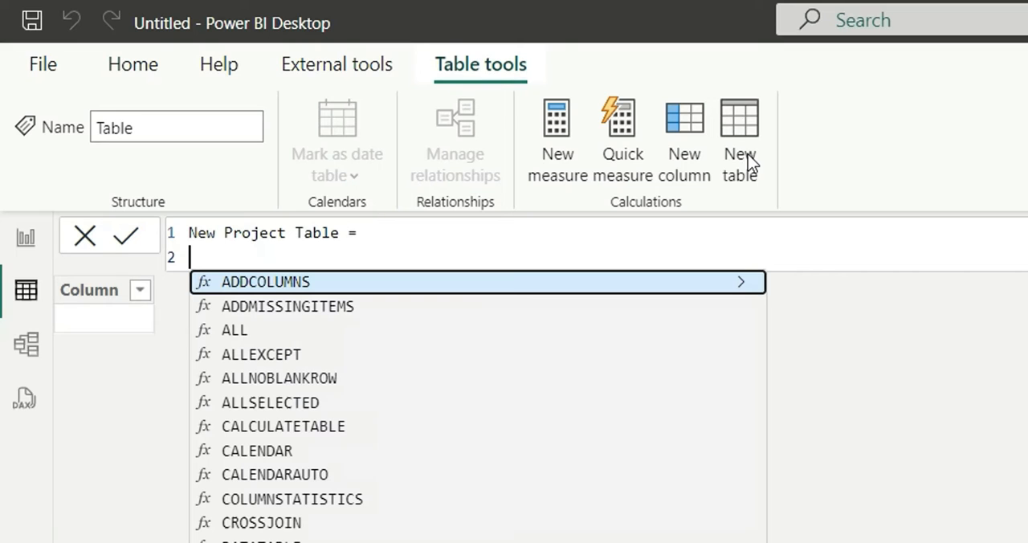
pyautogui.write('gene')
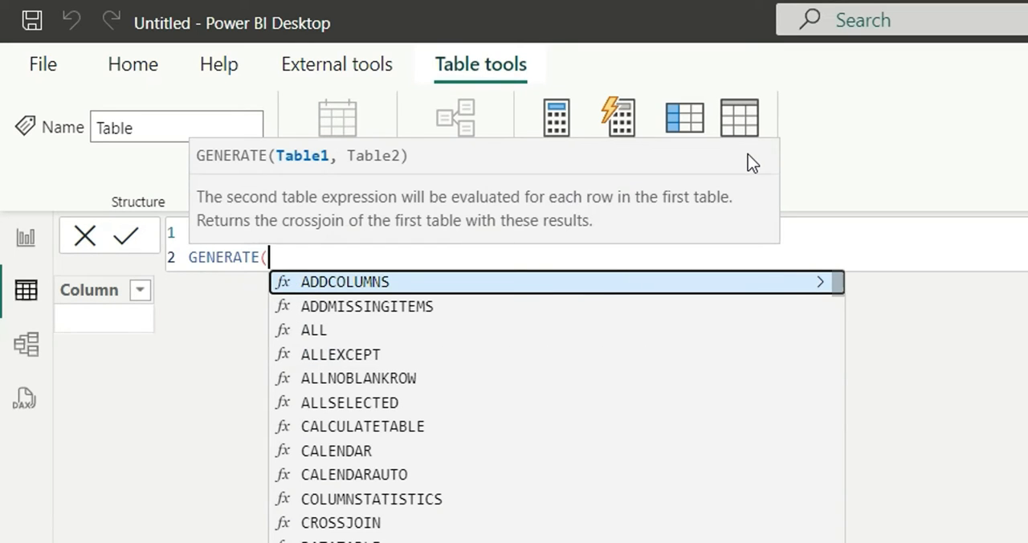
pyautogui.press('Return')
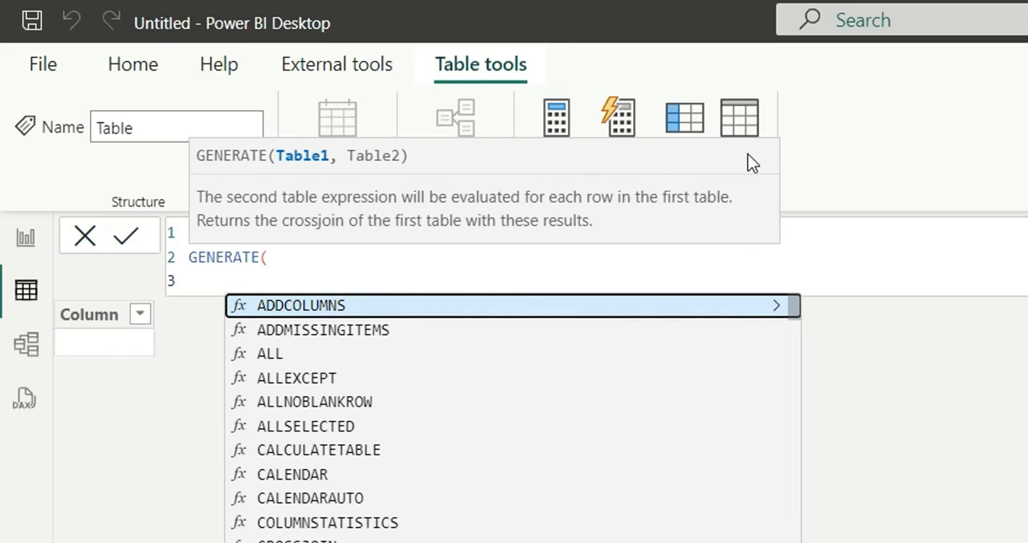
pyautogui.write('pr')
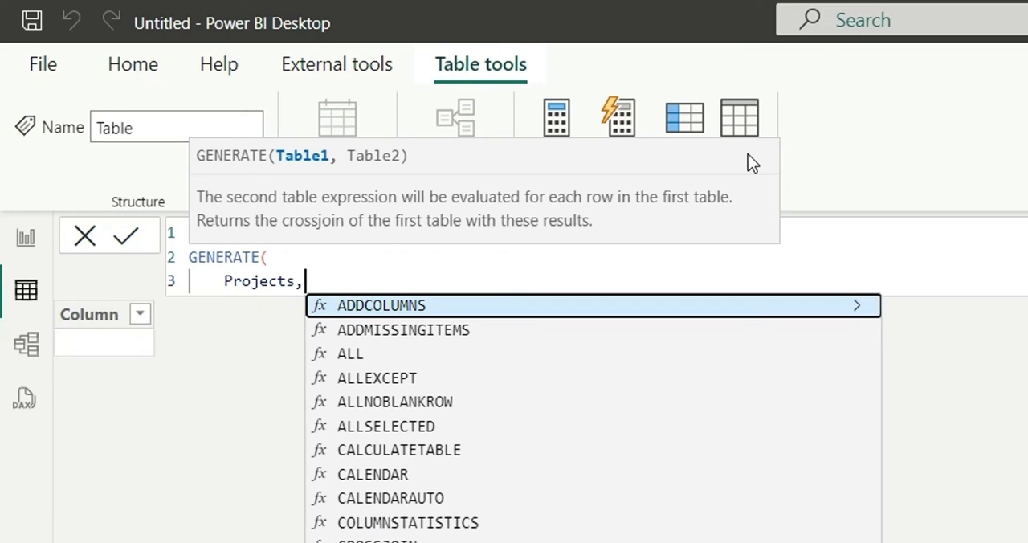
pyautogui.press('Return')
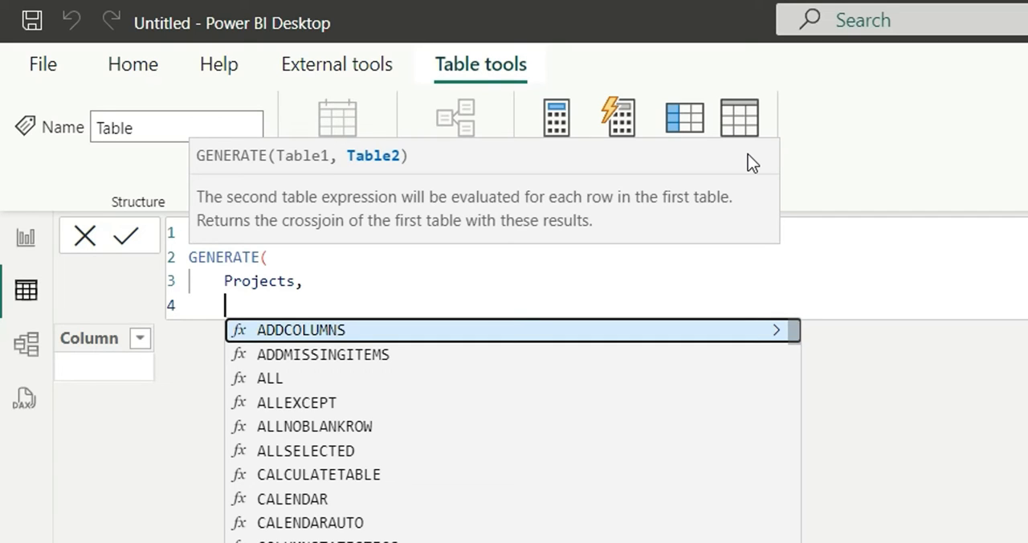
# Complete it with CALENDAR(Projects[Start Date], Projects[End Date]) to list every date per project.
pyautogui.write('cale')
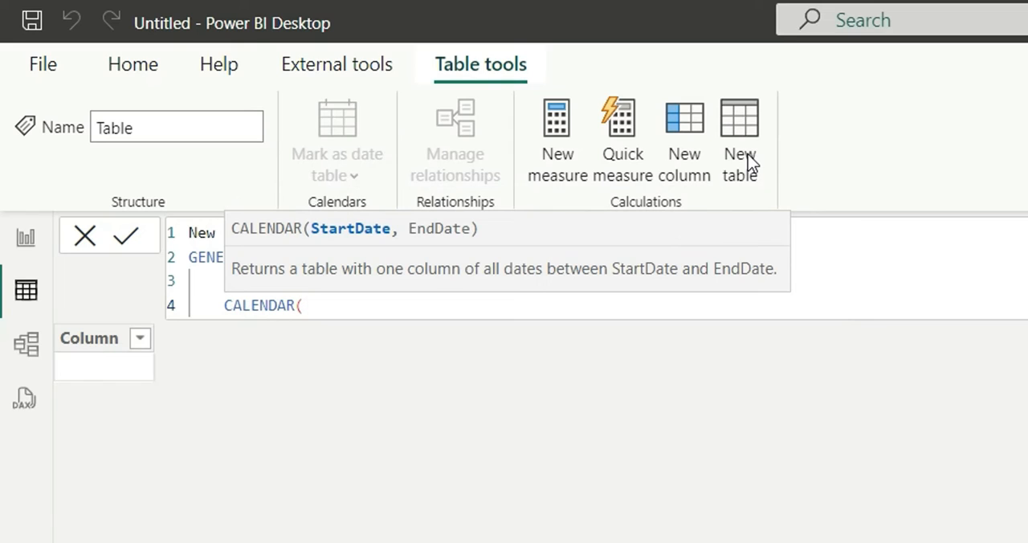
pyautogui.write('start Date ],')
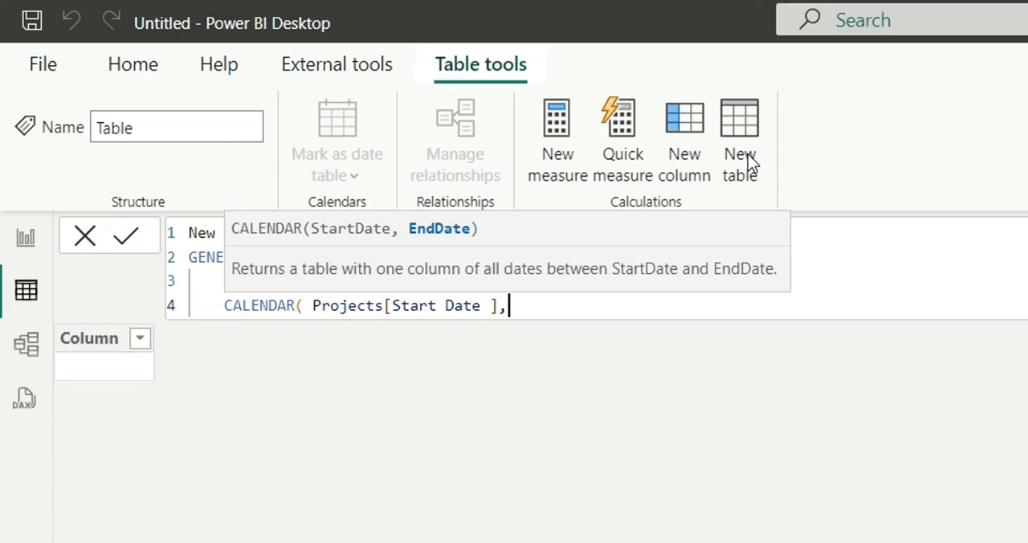
pyautogui.write('end da')
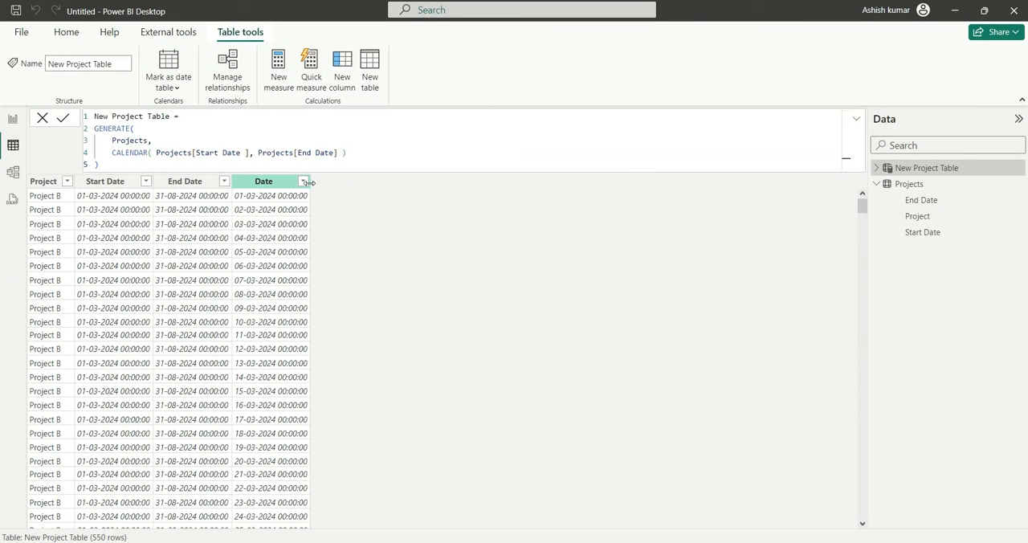
# Sort the New Project Table ascending by the Date column.
pyautogui.click(303, 180)
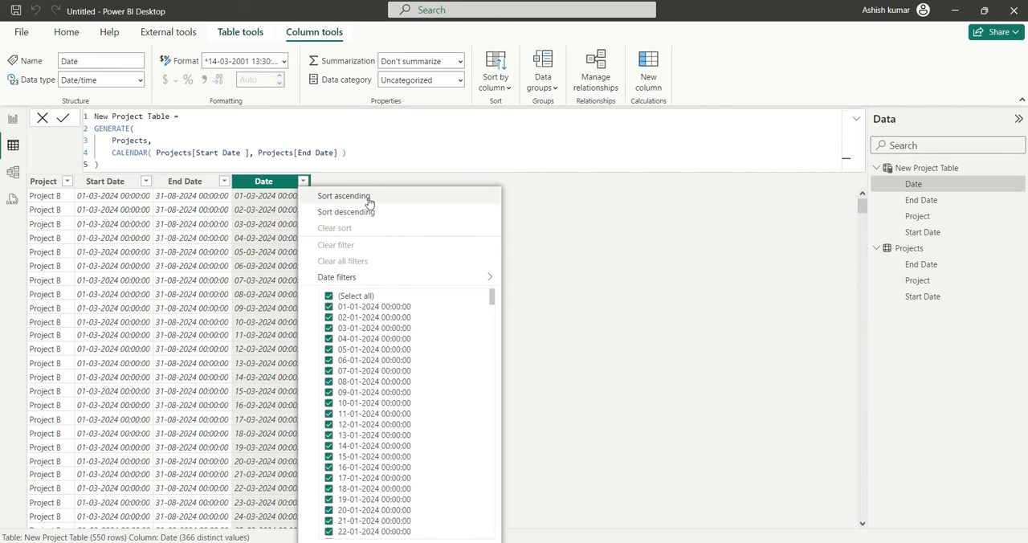
pyautogui.click(344, 196)
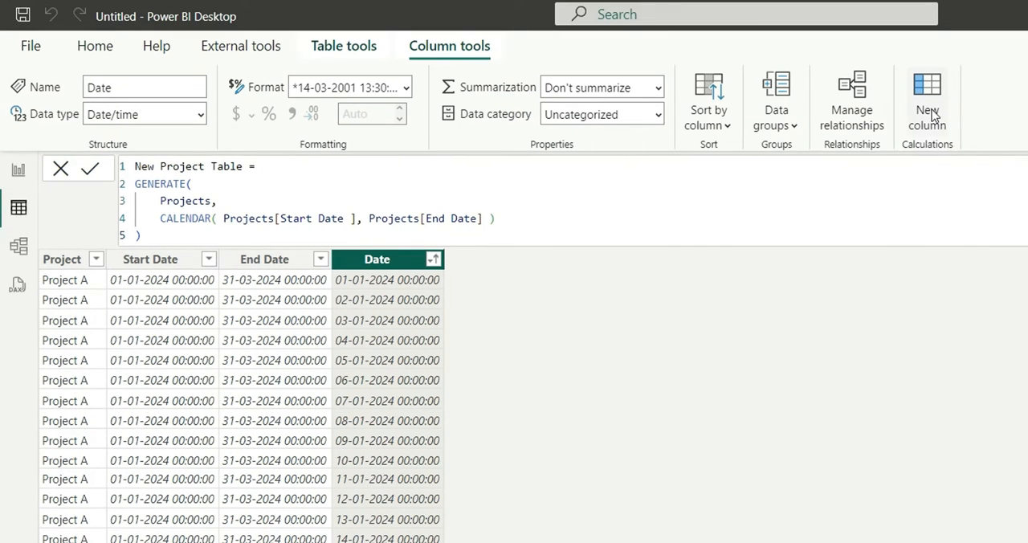
# Add a Month column as FORMAT('New Project Table'[Date], "yyyymm") and commit it.
pyautogui.click(927, 103)
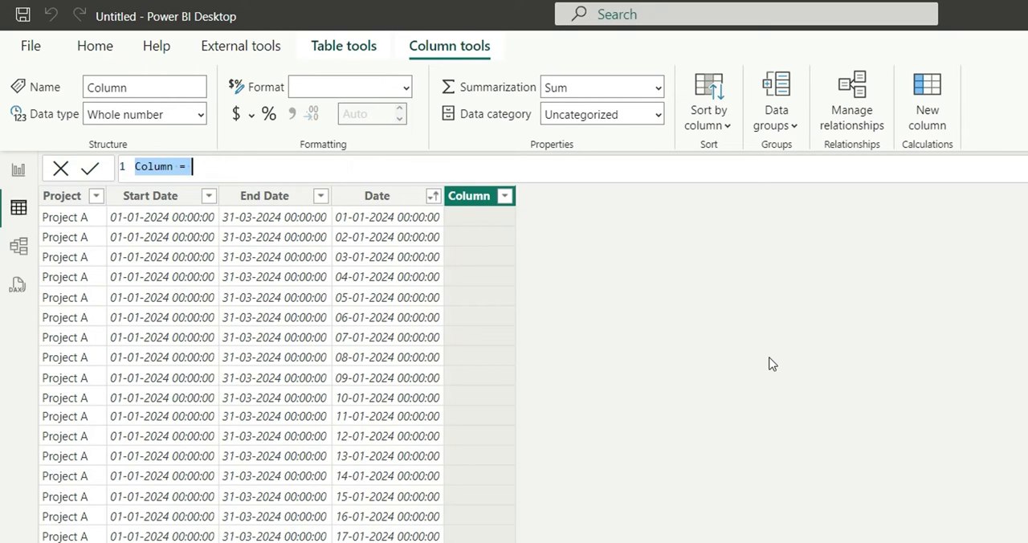
pyautogui.write('Month')
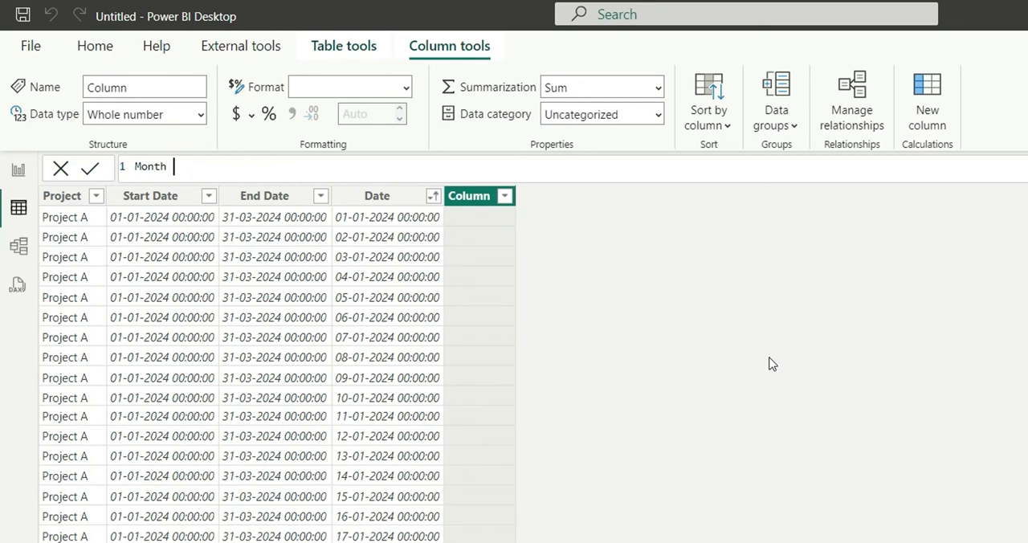
pyautogui.write('= f')
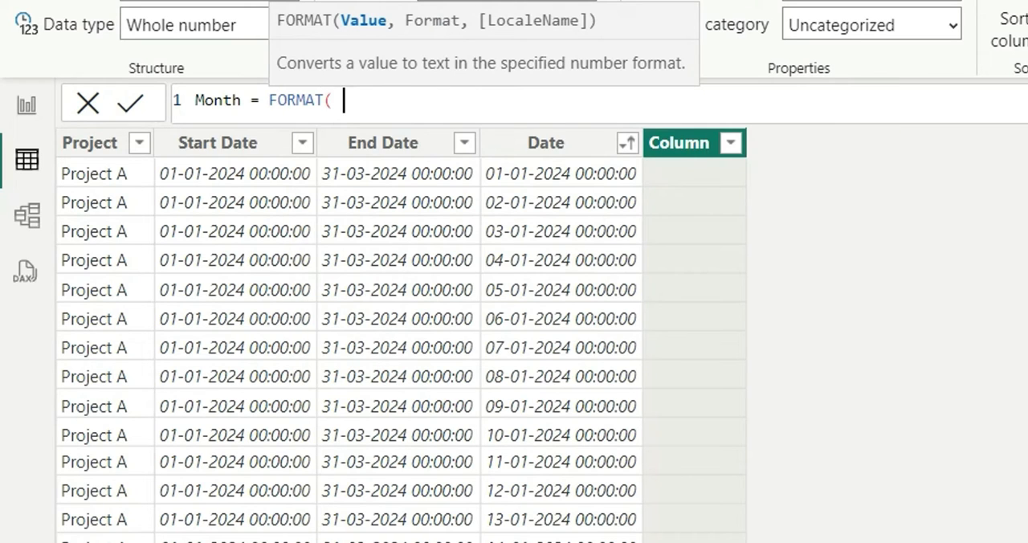
pyautogui.write('dat')
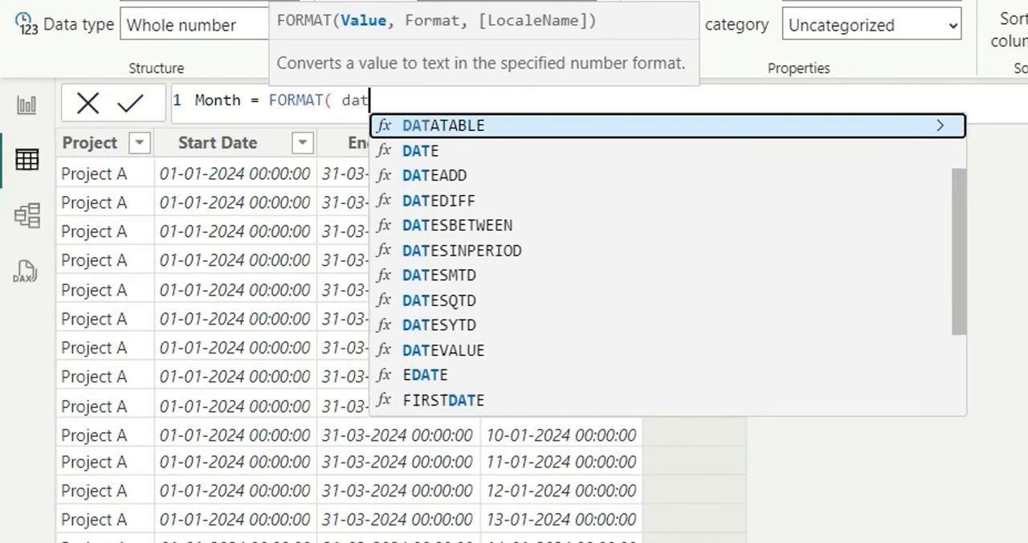
pyautogui.write("ew Project Table'[Date")
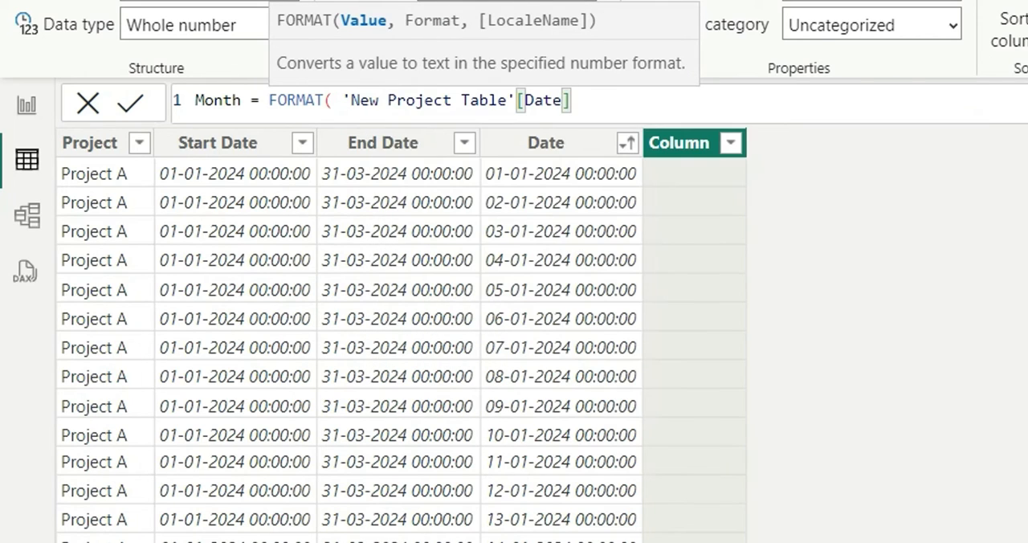
pyautogui.write(', "')
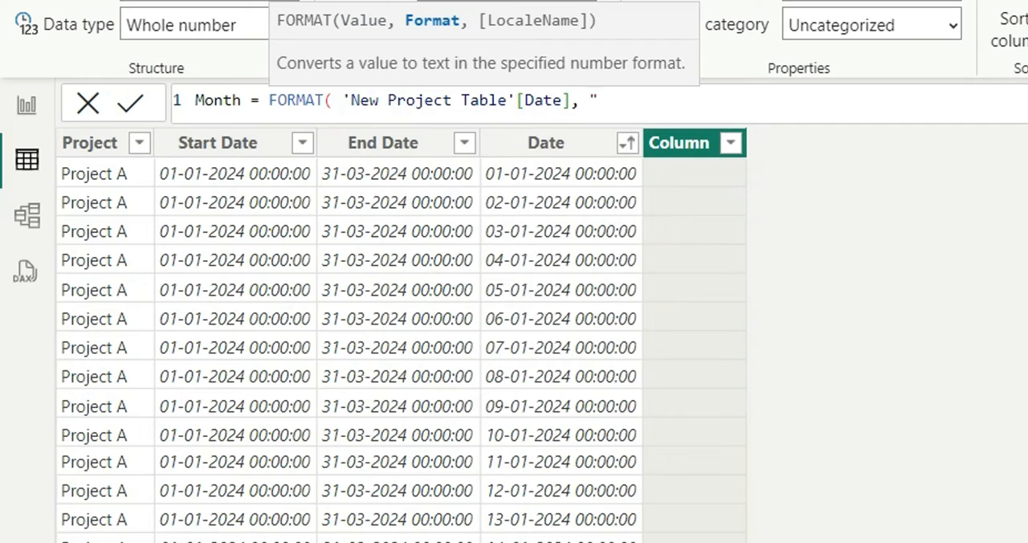
pyautogui.write('yyy')
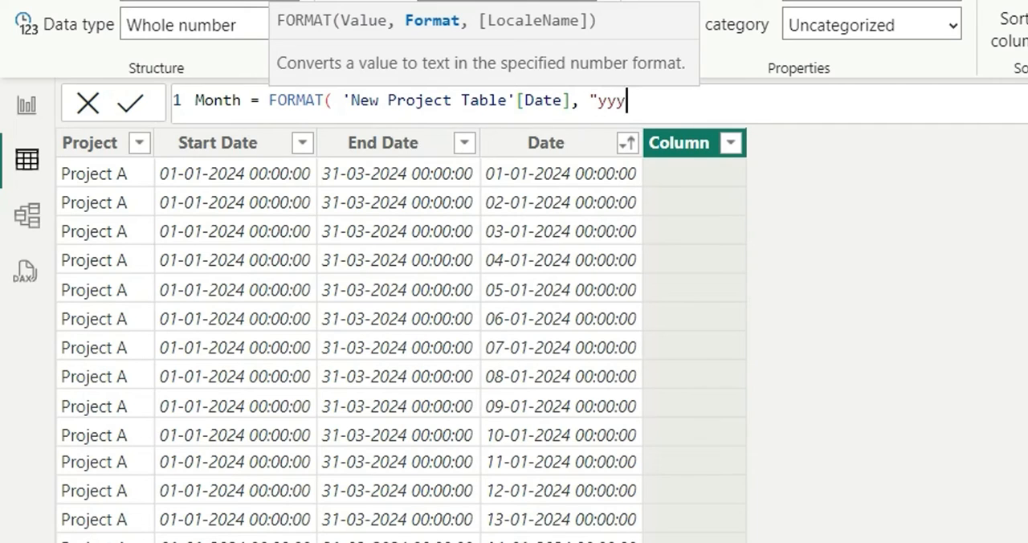
pyautogui.write('mm')
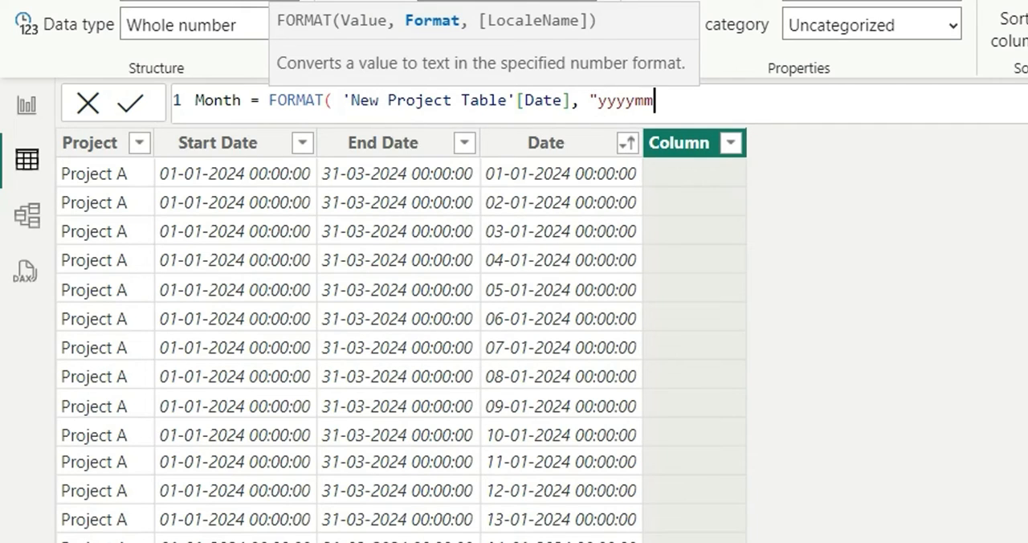
pyautogui.write(')')
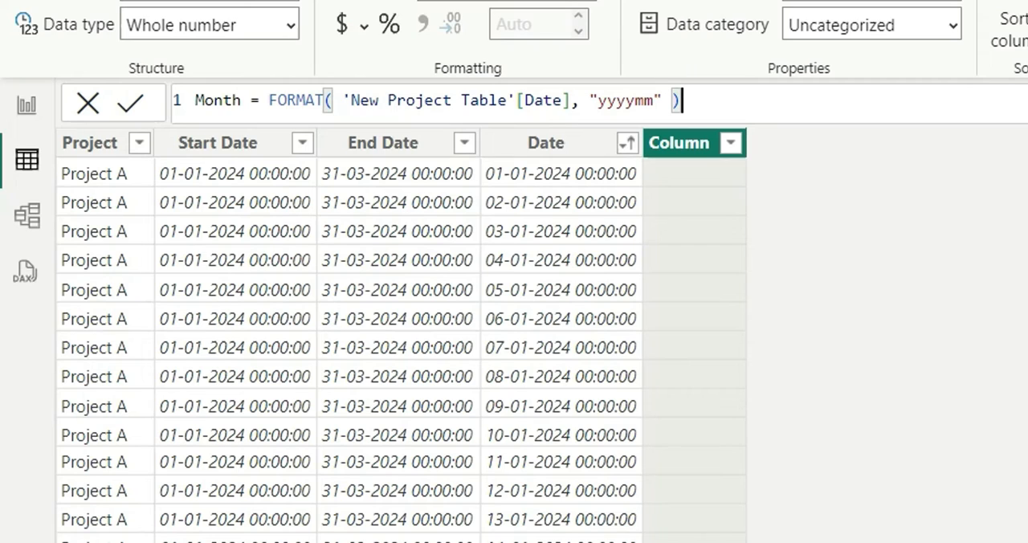
pyautogui.click(133, 103)
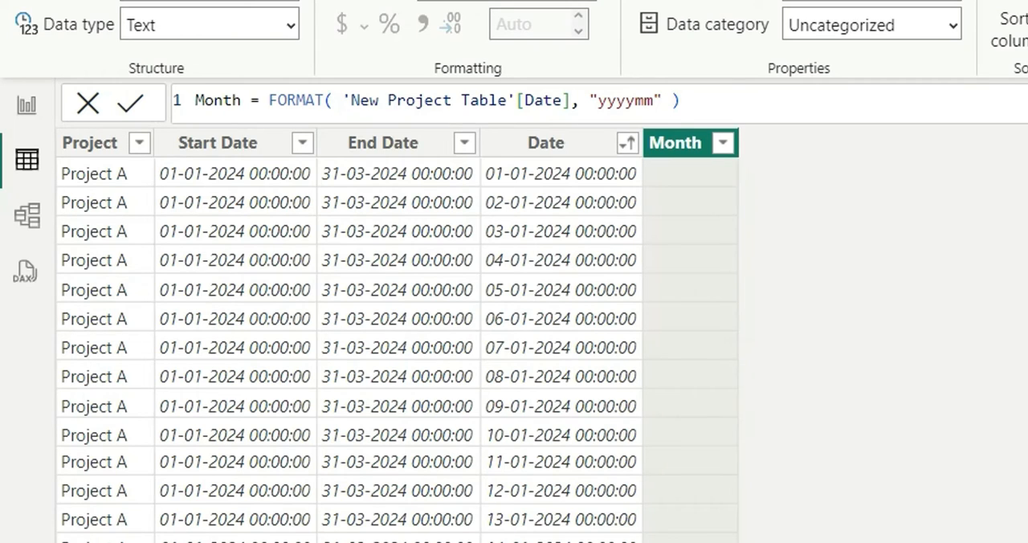
pyautogui.click(132, 103)
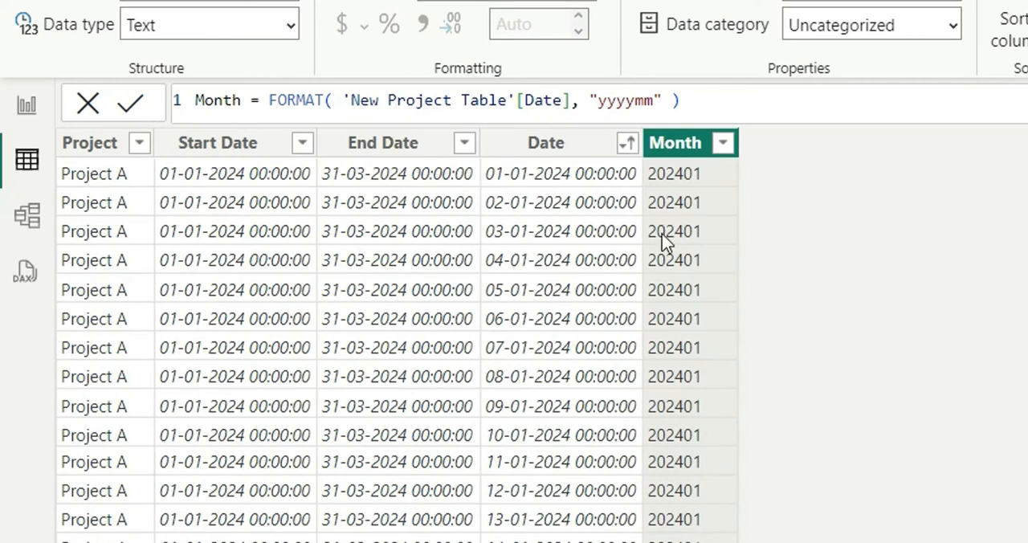
pyautogui.moveTo(26, 109)
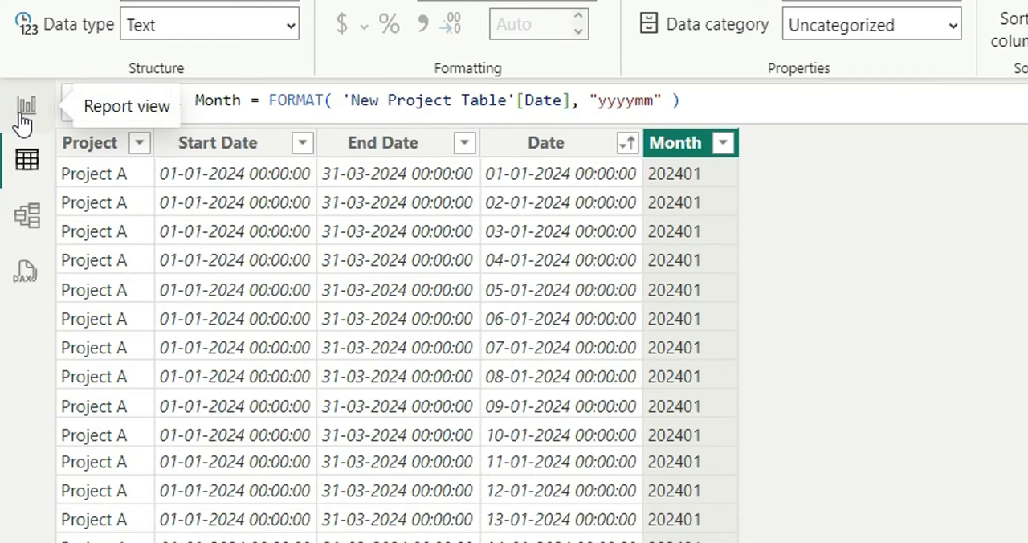
# On the report canvas, add Project, Start Date, End Date to matrix Rows and Month to Columns.
pyautogui.click(25, 119)
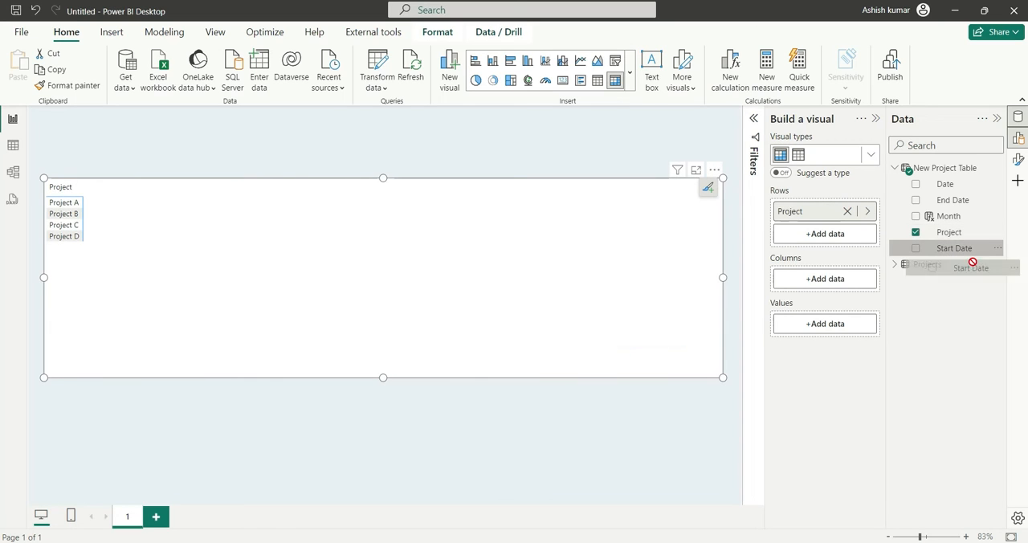
pyautogui.click(916, 247)
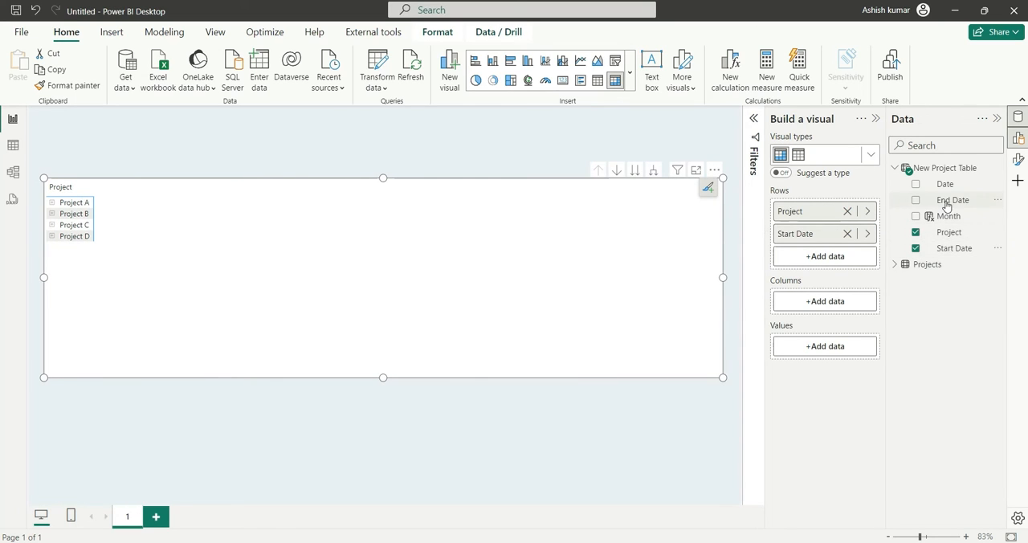
pyautogui.click(916, 200)
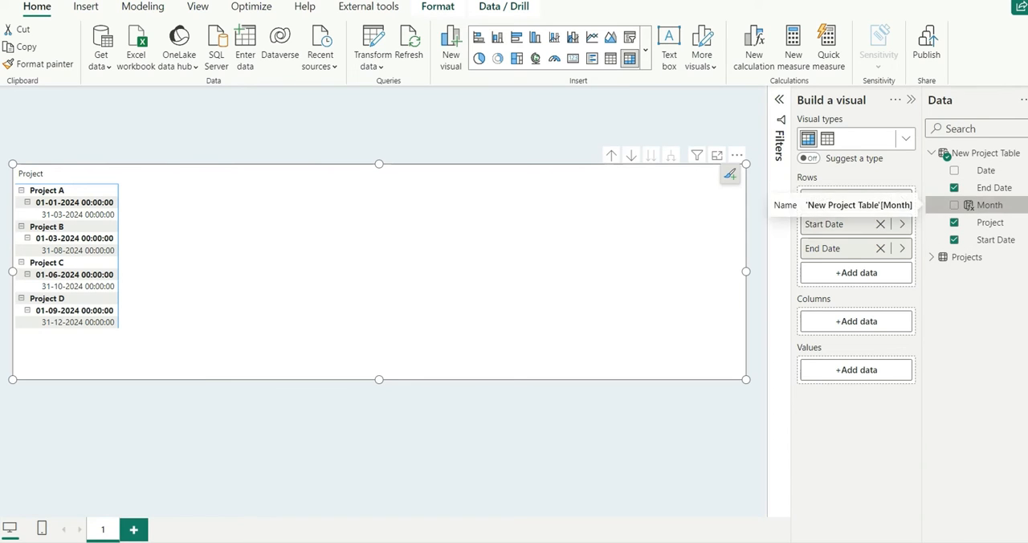
pyautogui.click(954, 206)
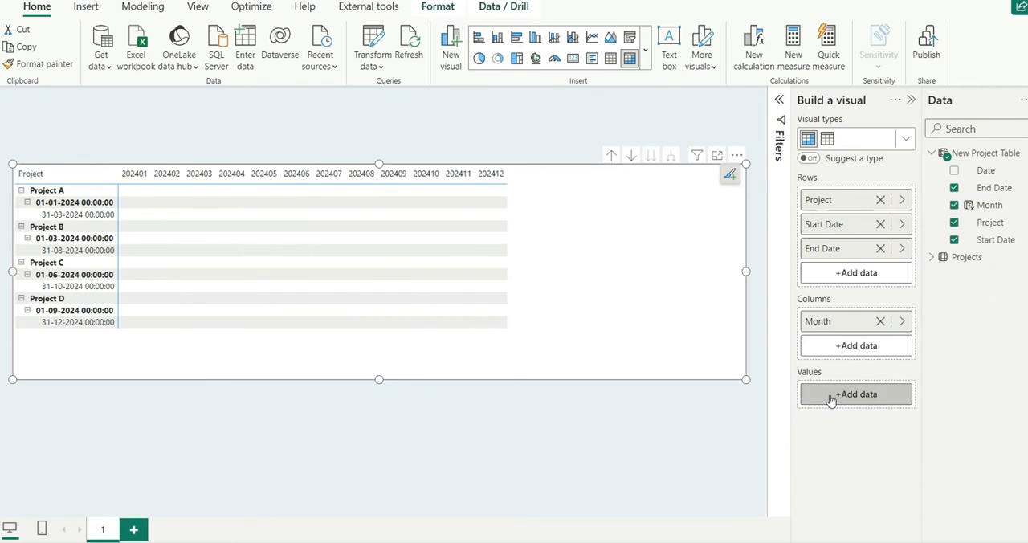
# Enlarge the matrix's month column header font in the formatting pane.
pyautogui.click(604, 161)
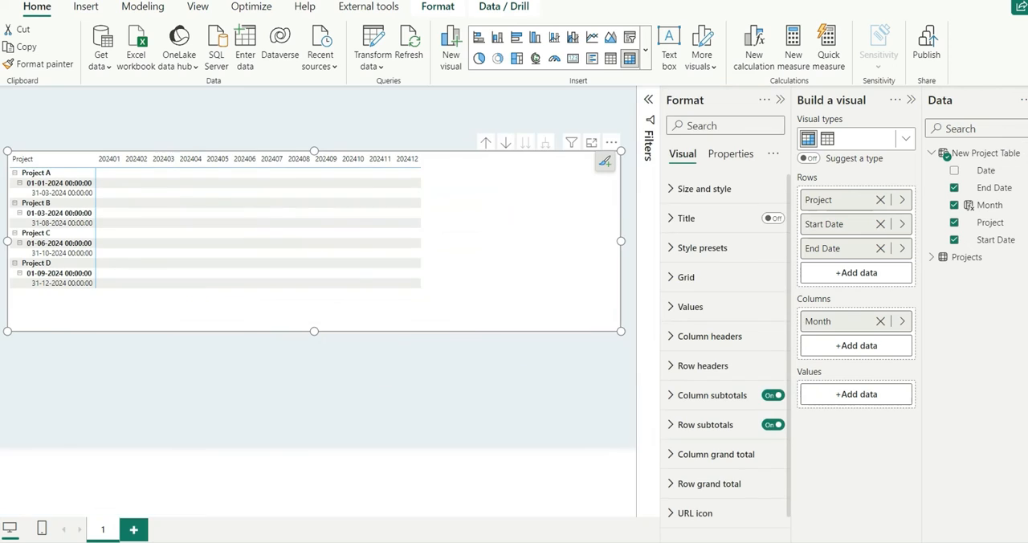
pyautogui.click(710, 335)
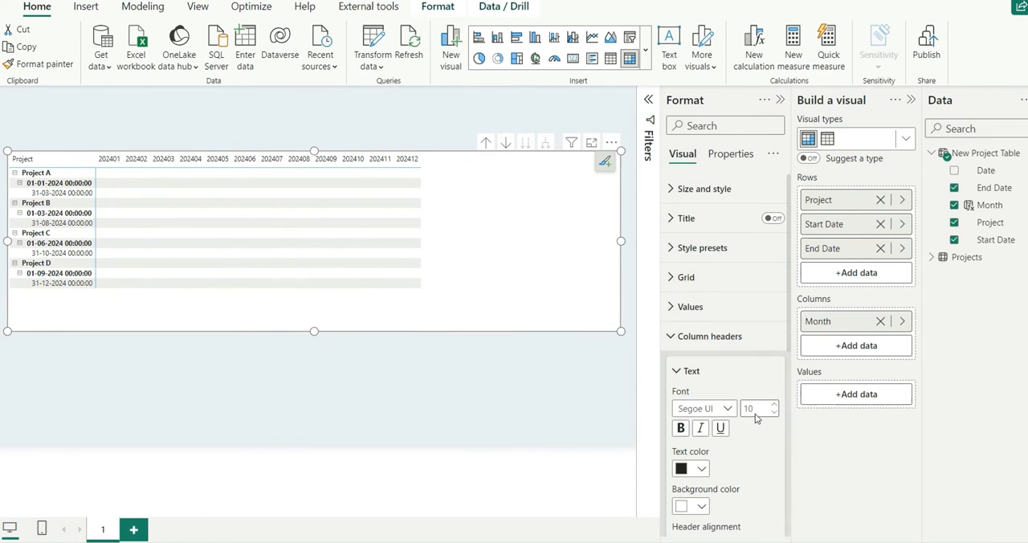
pyautogui.scroll(-3)
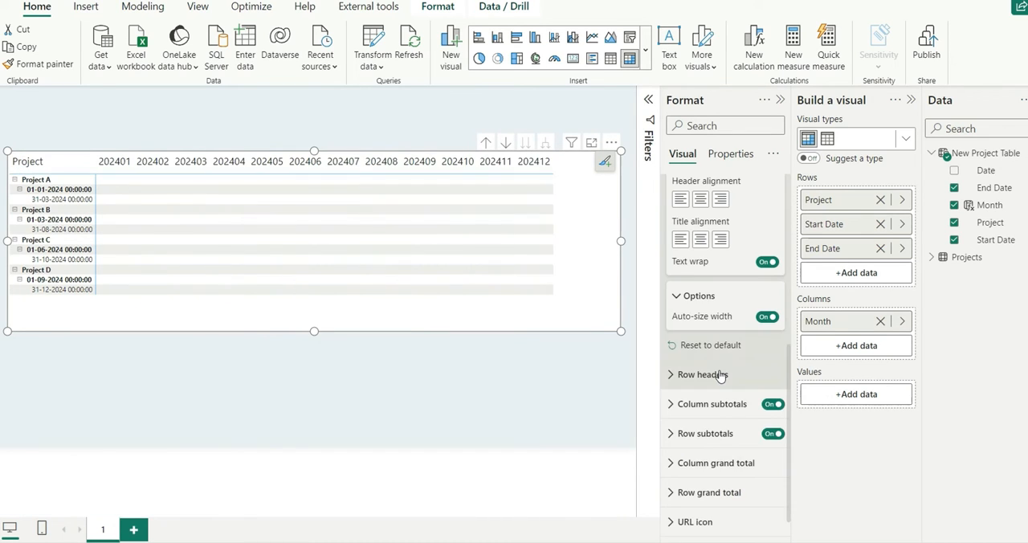
# Under Row headers, turn off the +/- icons and Stepped layout.
pyautogui.click(701, 375)
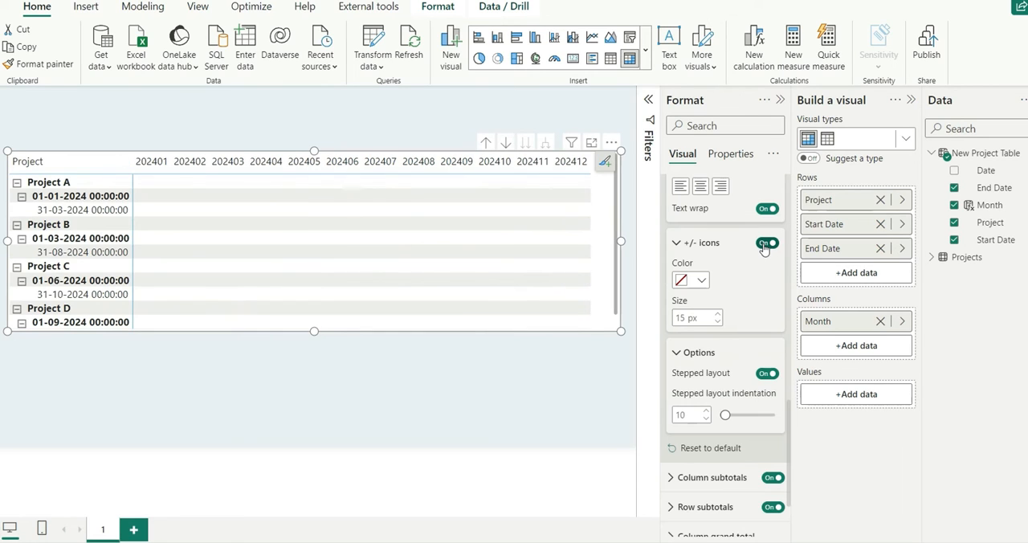
pyautogui.click(766, 242)
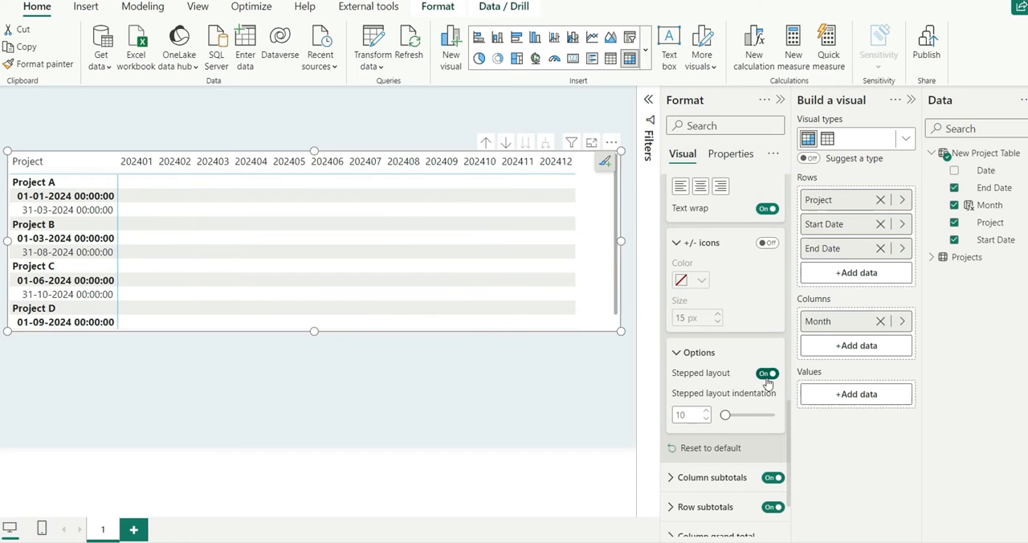
pyautogui.click(766, 372)
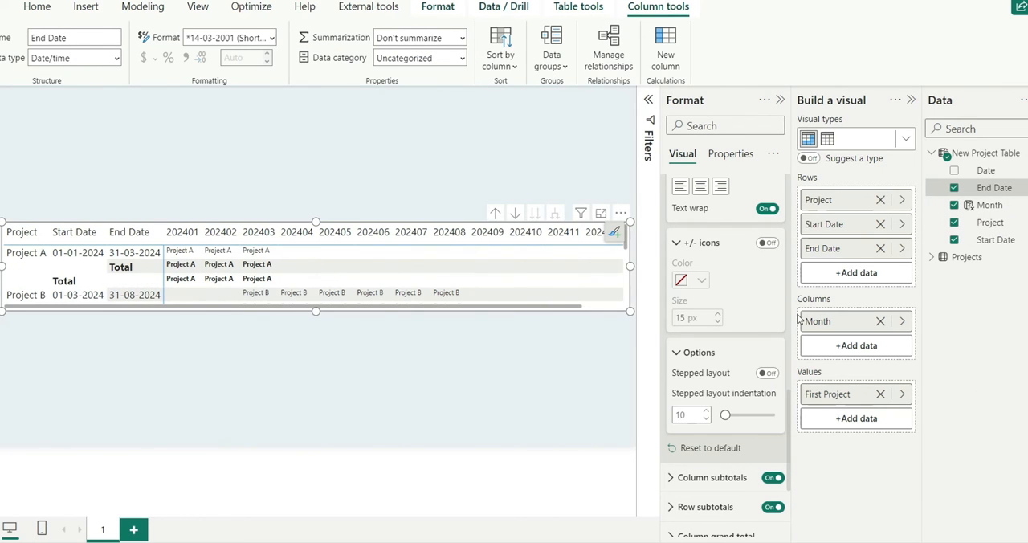
# Turn off column subtotals, set alternate row background to white, and aggregate Project as Count.
pyautogui.click(771, 477)
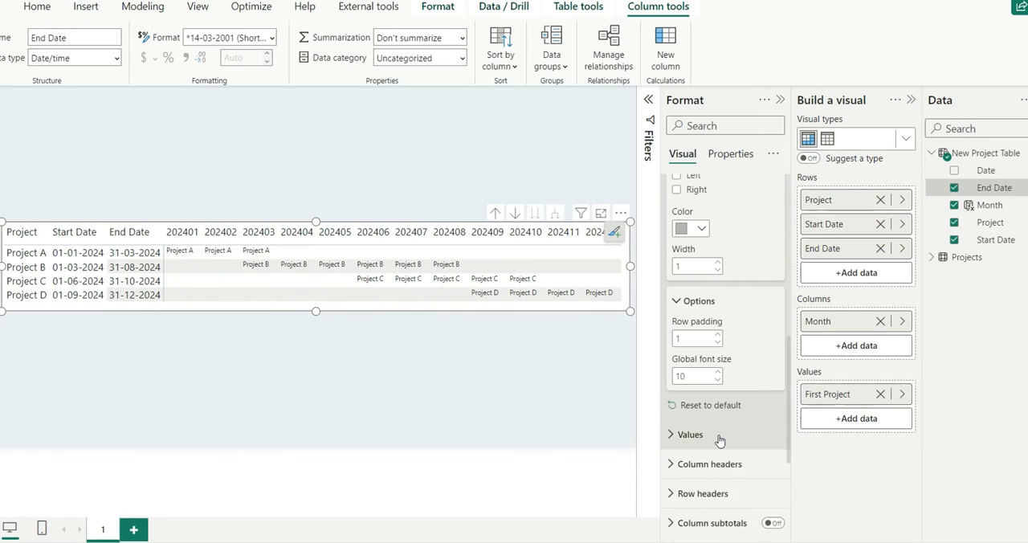
pyautogui.click(686, 228)
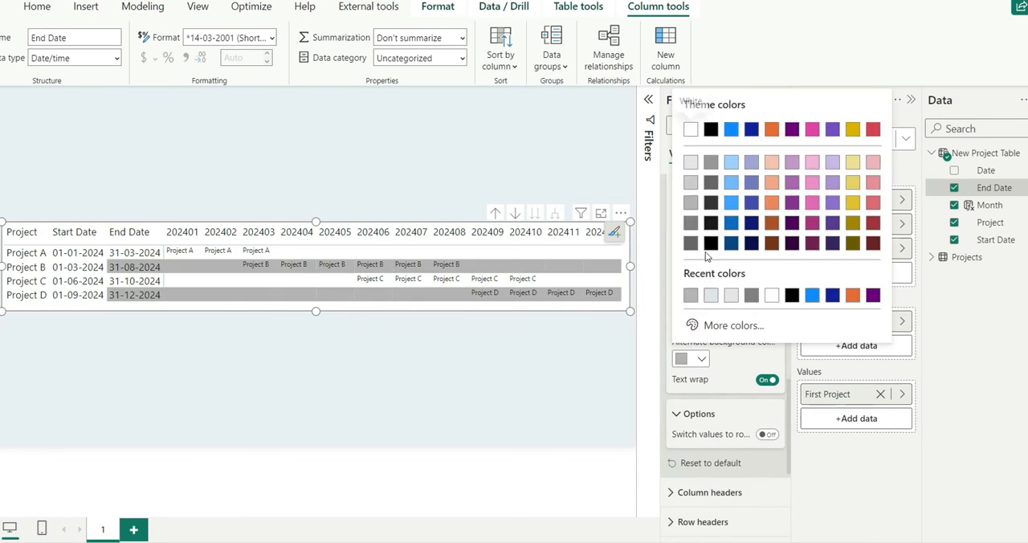
pyautogui.click(466, 345)
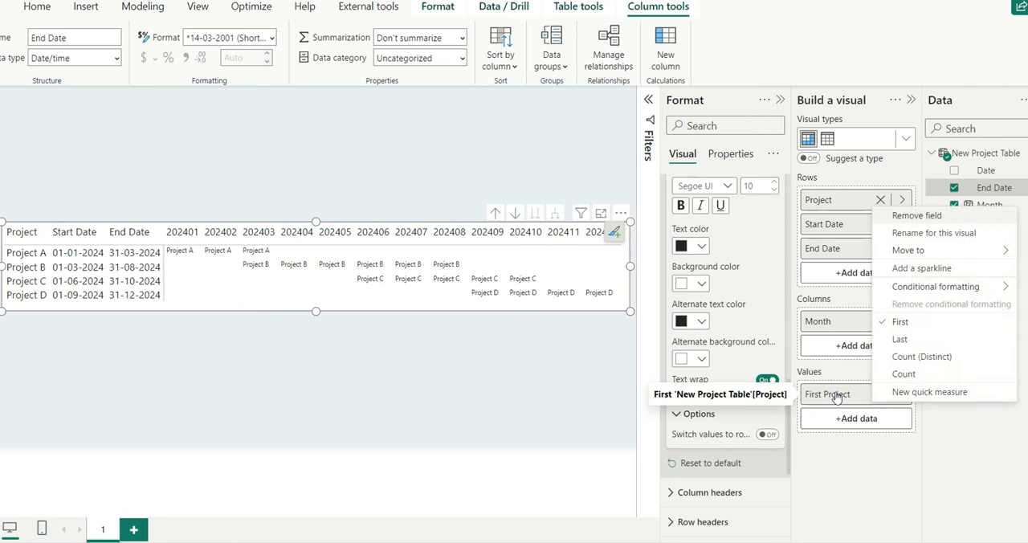
pyautogui.click(903, 373)
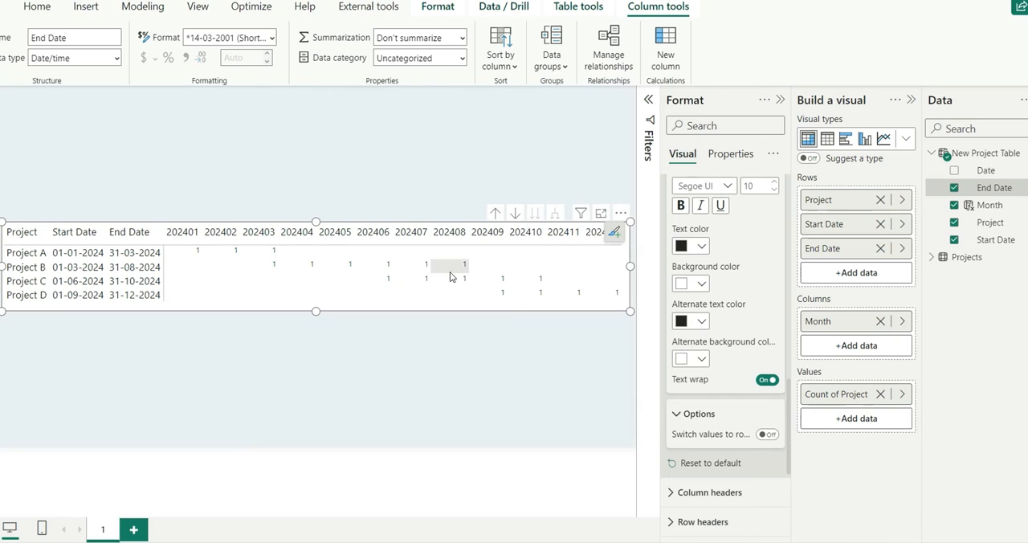
pyautogui.moveTo(835, 394)
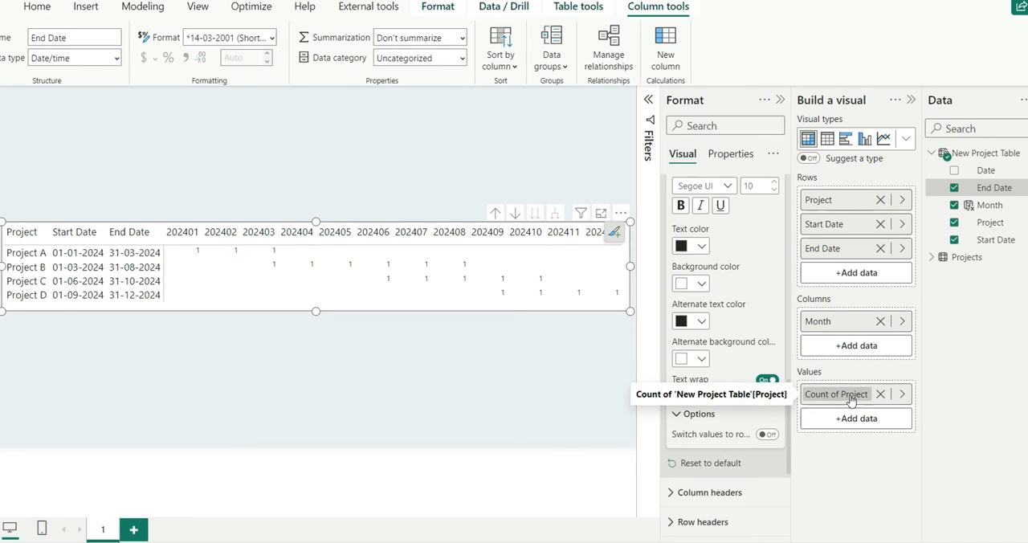
# Add a Background color rule on Count of Project: if value = 1 (Number), fill yellow.
pyautogui.click(901, 393)
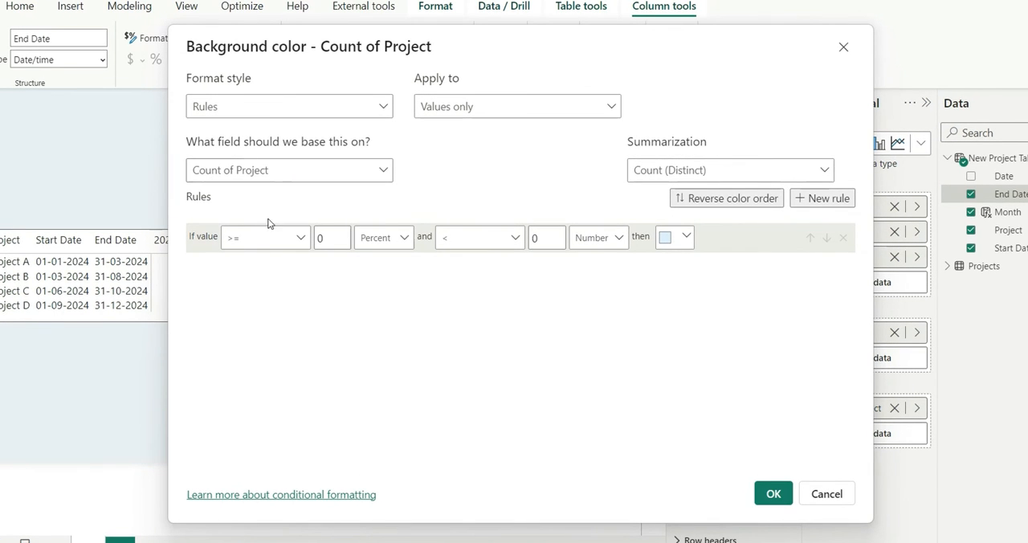
pyautogui.click(265, 238)
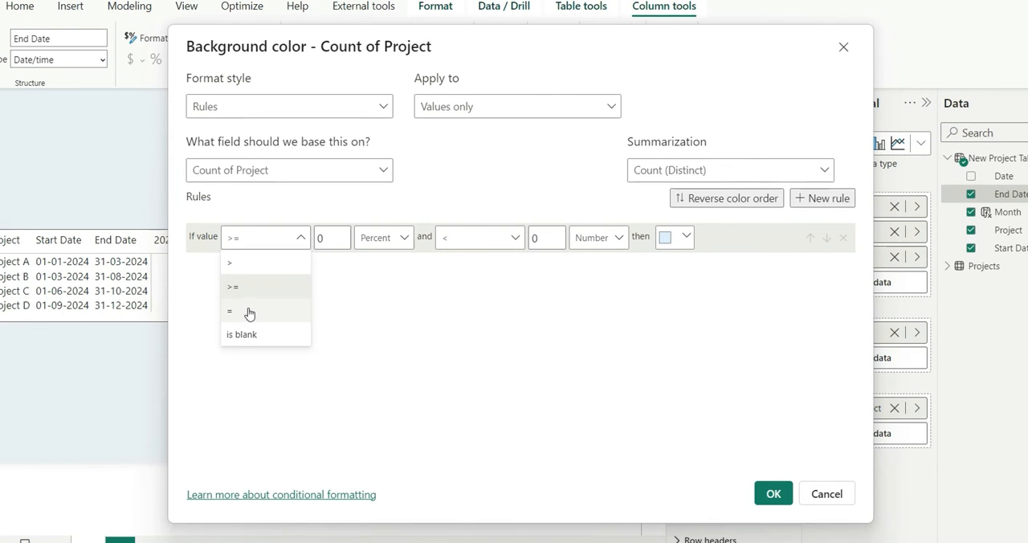
pyautogui.click(232, 312)
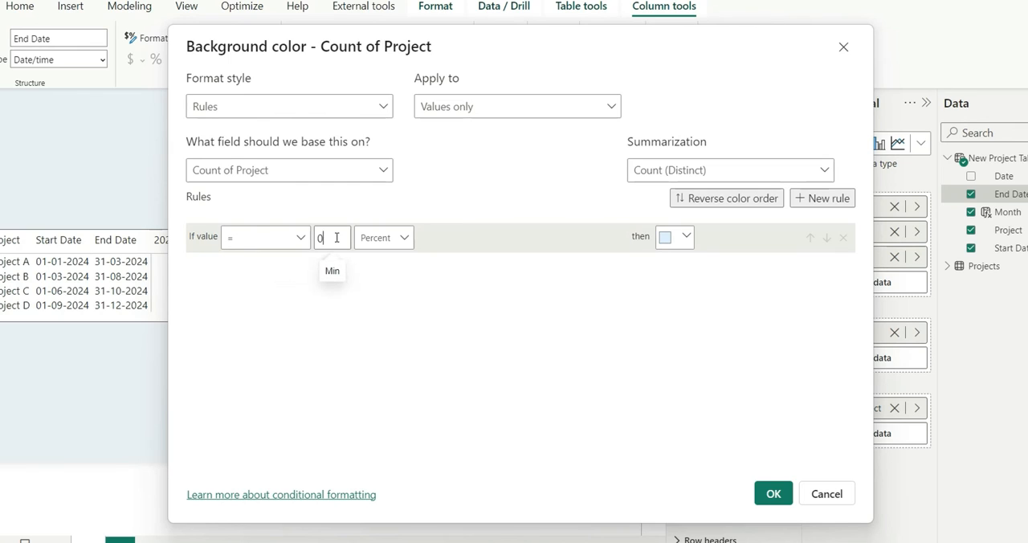
pyautogui.write('1')
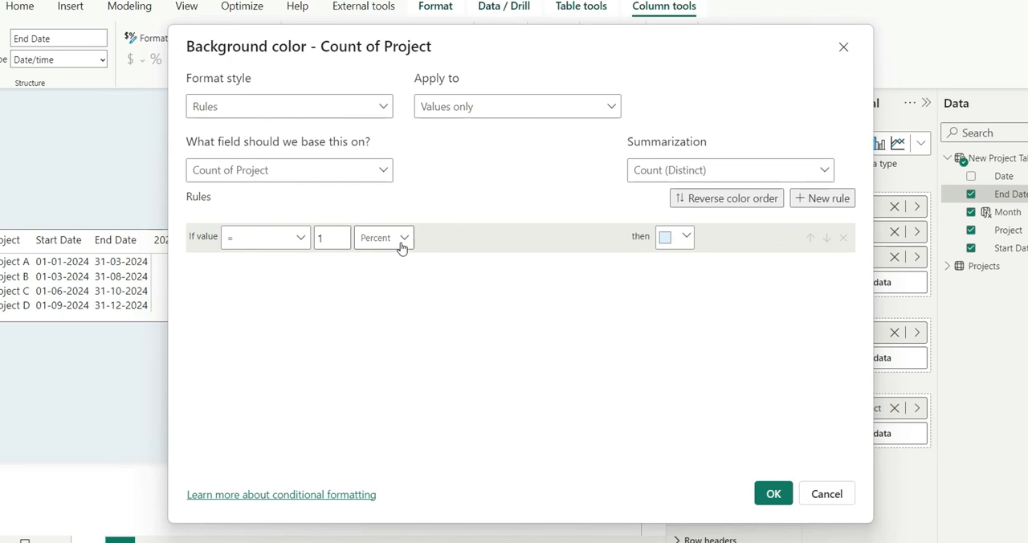
pyautogui.click(382, 238)
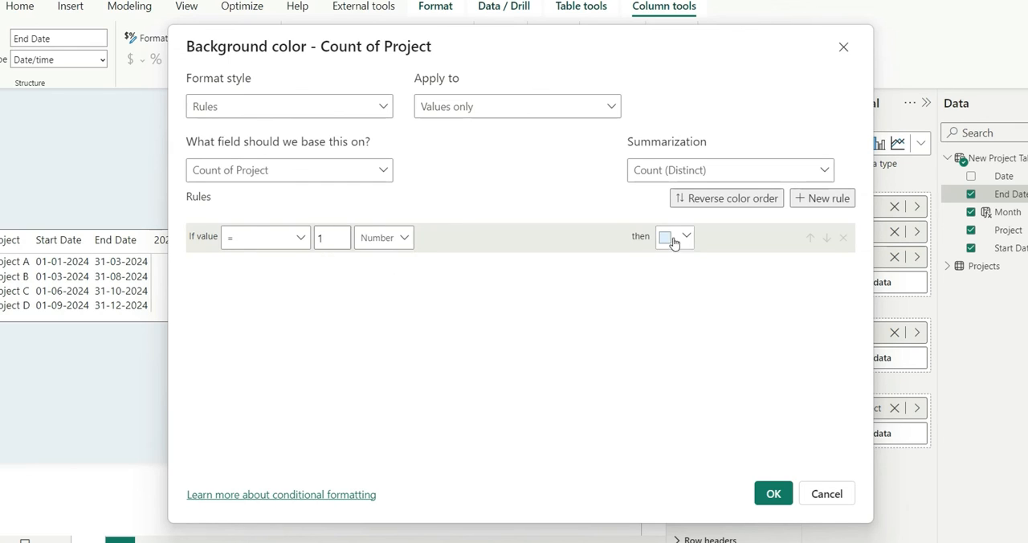
pyautogui.click(669, 238)
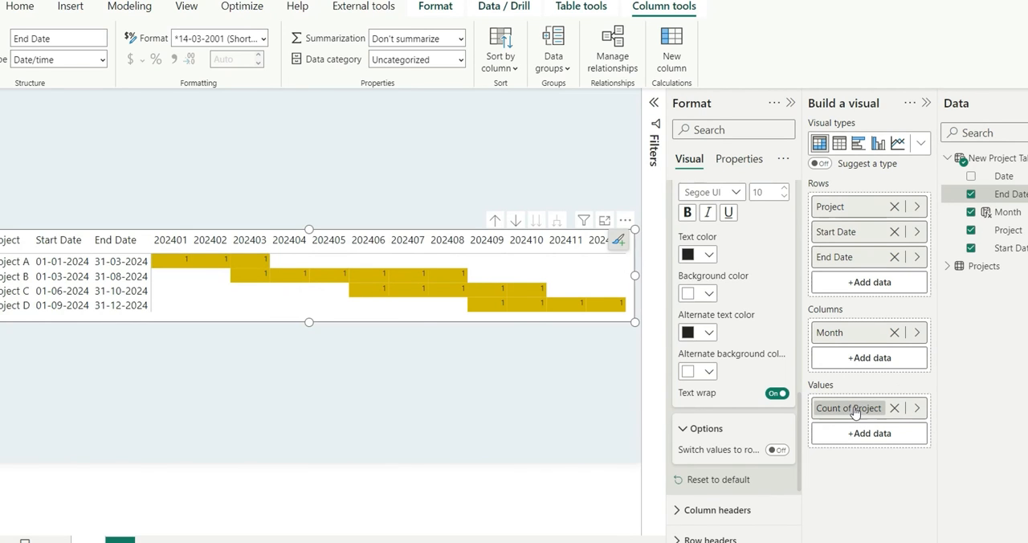
# Add a Font color rule on Count of Project: if value = 1 (Number), text yellow, and apply.
pyautogui.click(916, 408)
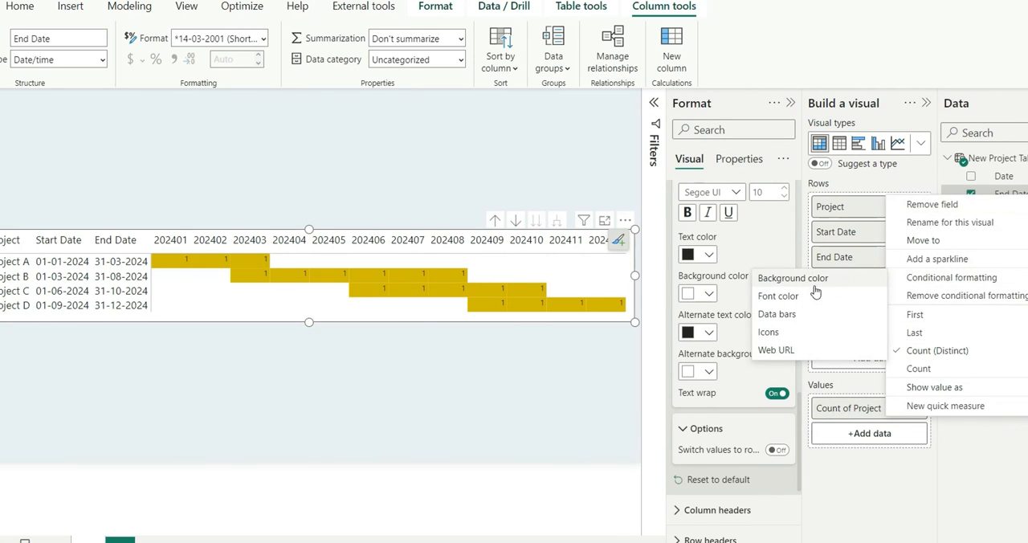
pyautogui.click(777, 295)
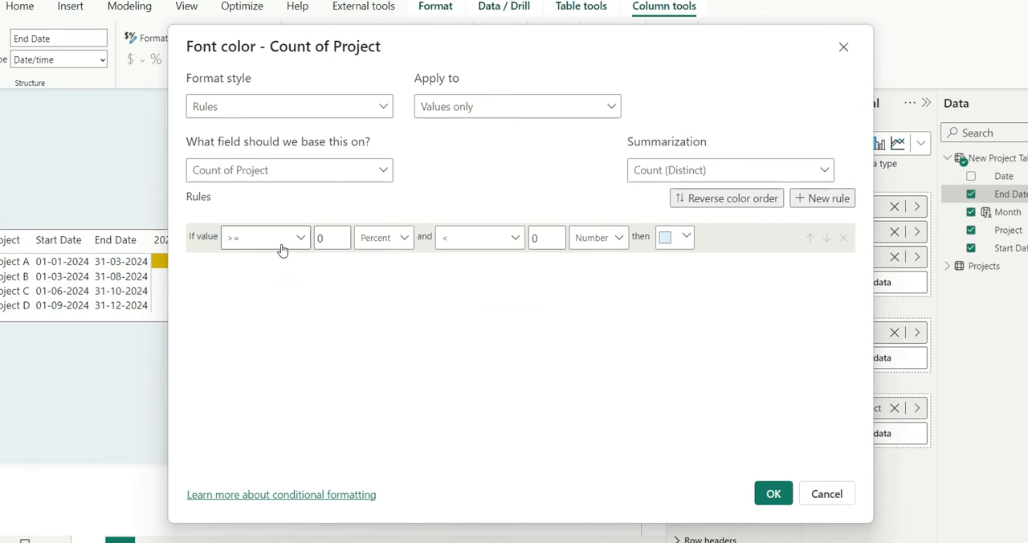
pyautogui.click(265, 238)
pyautogui.write('1')
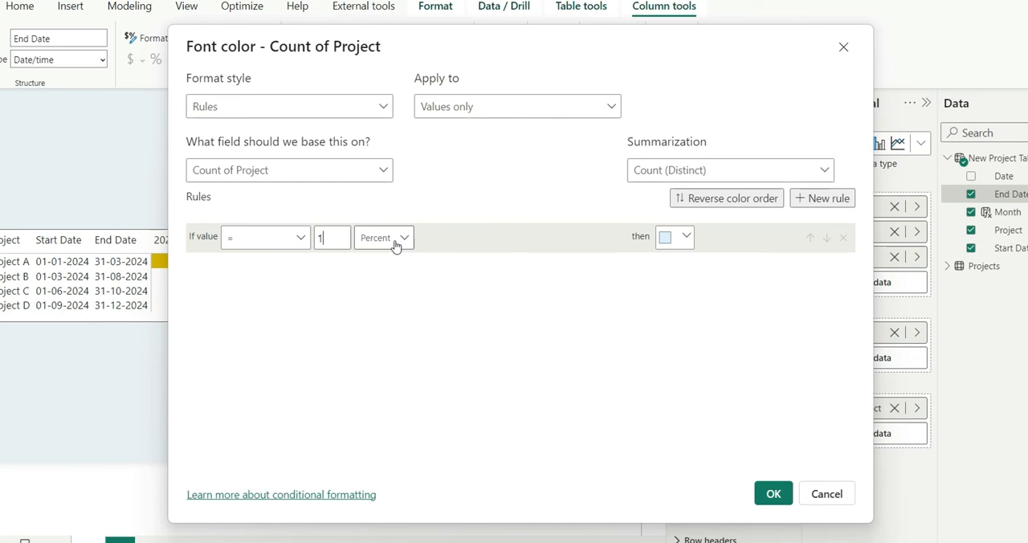
pyautogui.click(382, 238)
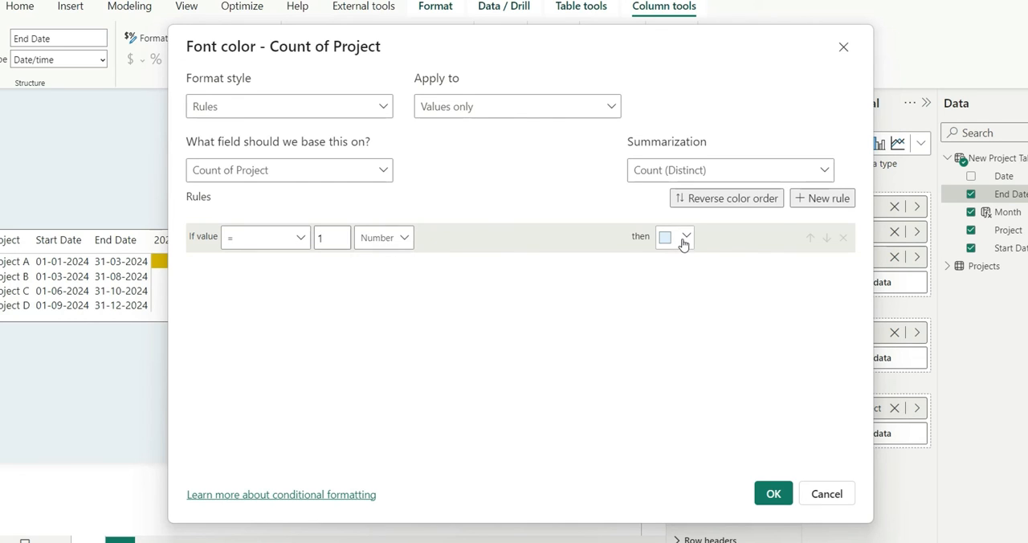
pyautogui.click(665, 237)
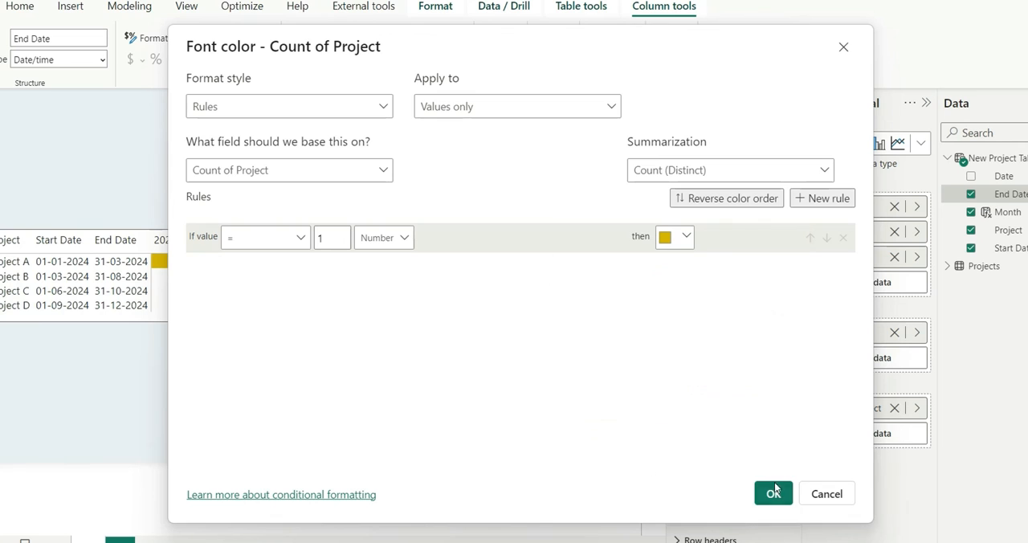
pyautogui.click(773, 493)
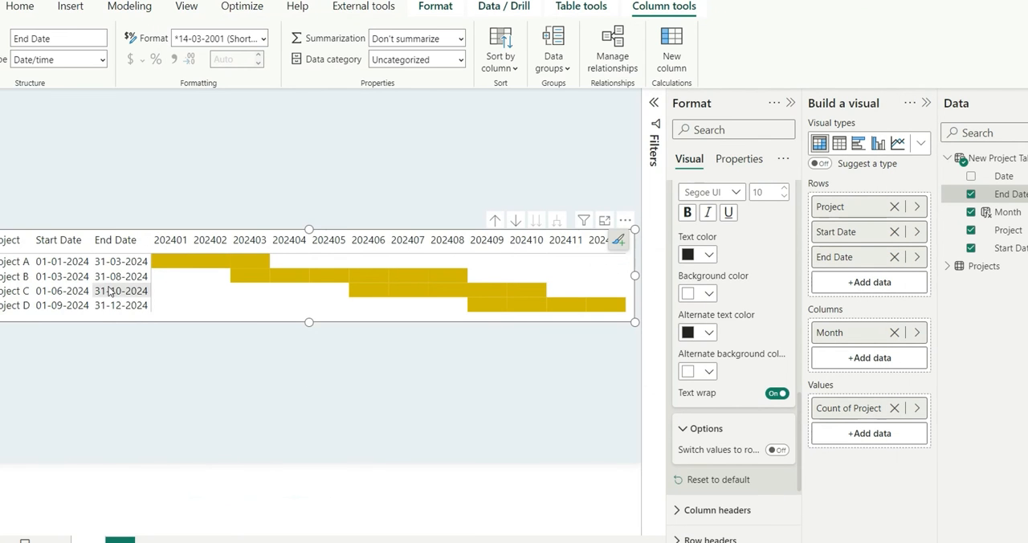
pyautogui.moveTo(430, 174)
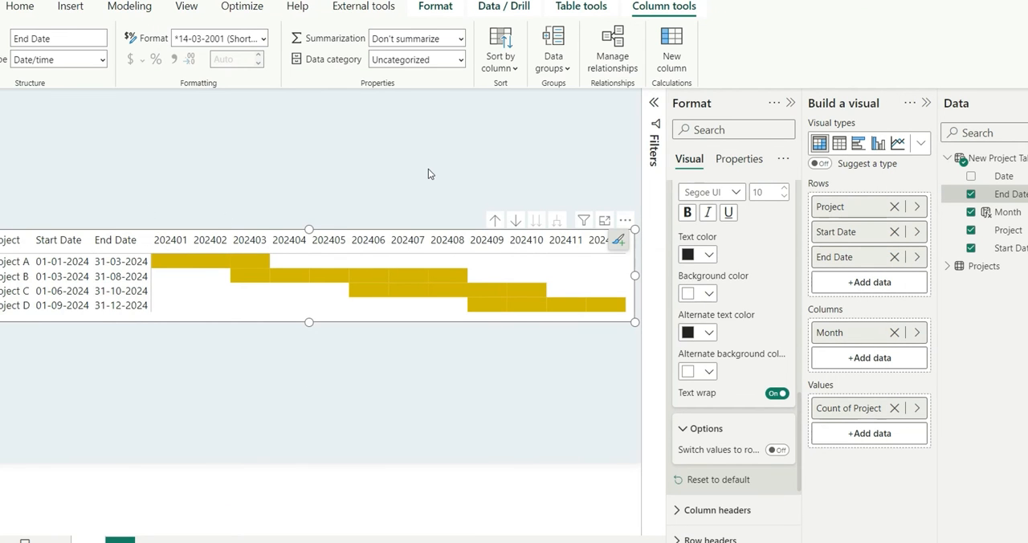